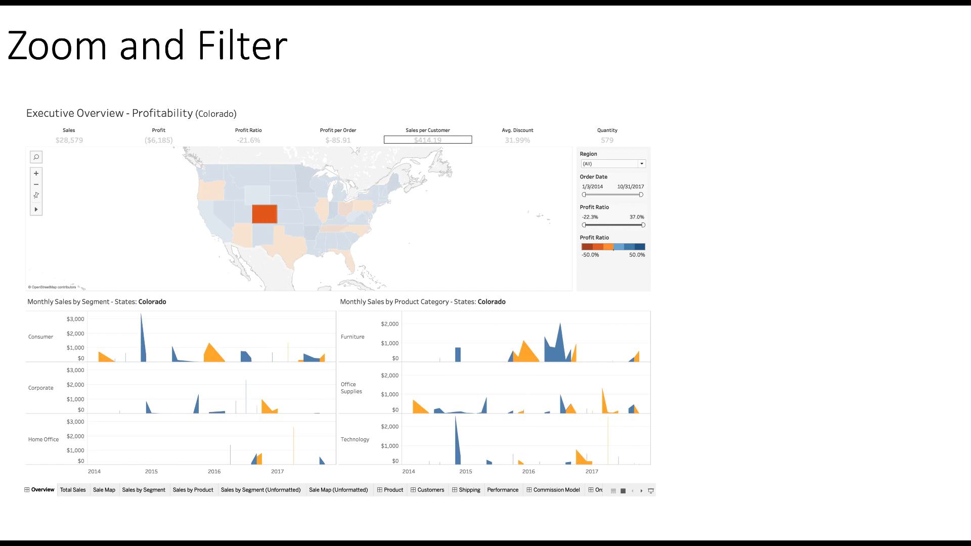
# Step back and forth between the Overview First and Zoom and Filter slides
pyautogui.click(263, 213)
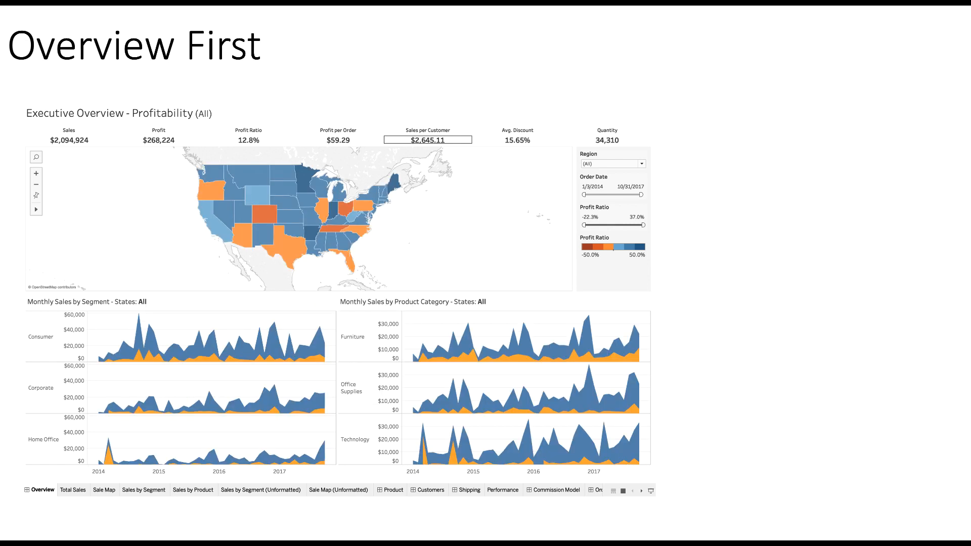
pyautogui.click(264, 215)
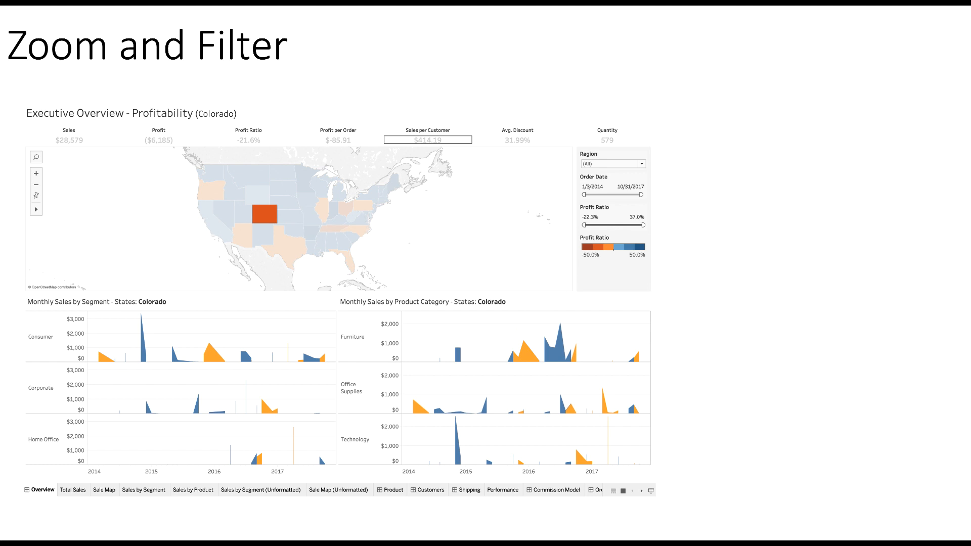
pyautogui.click(261, 214)
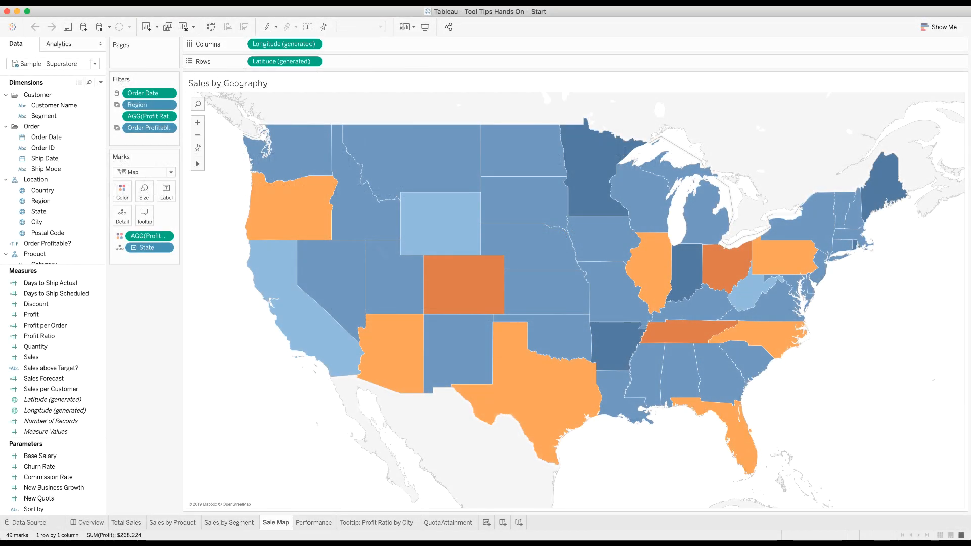
pyautogui.moveTo(659, 271)
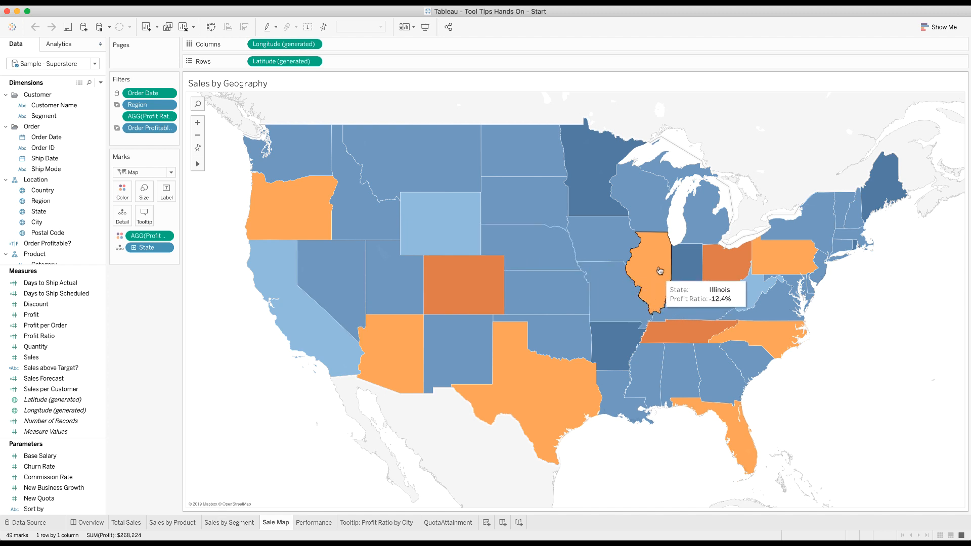
pyautogui.moveTo(307, 300)
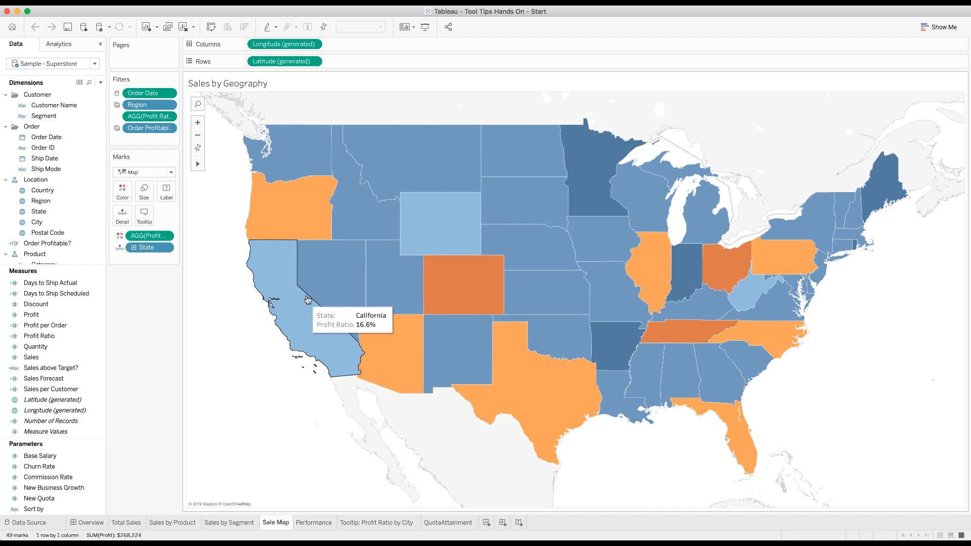
pyautogui.moveTo(473, 285)
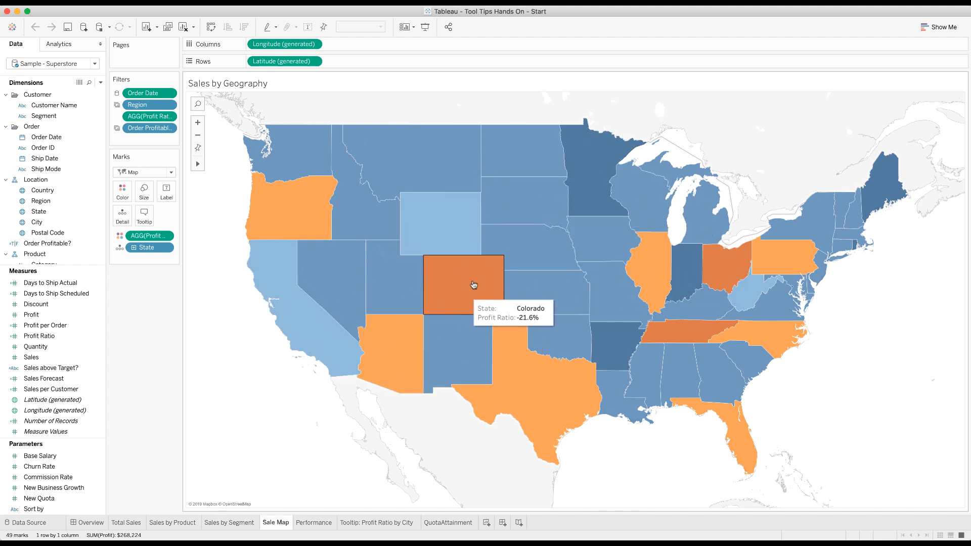
pyautogui.moveTo(400, 282)
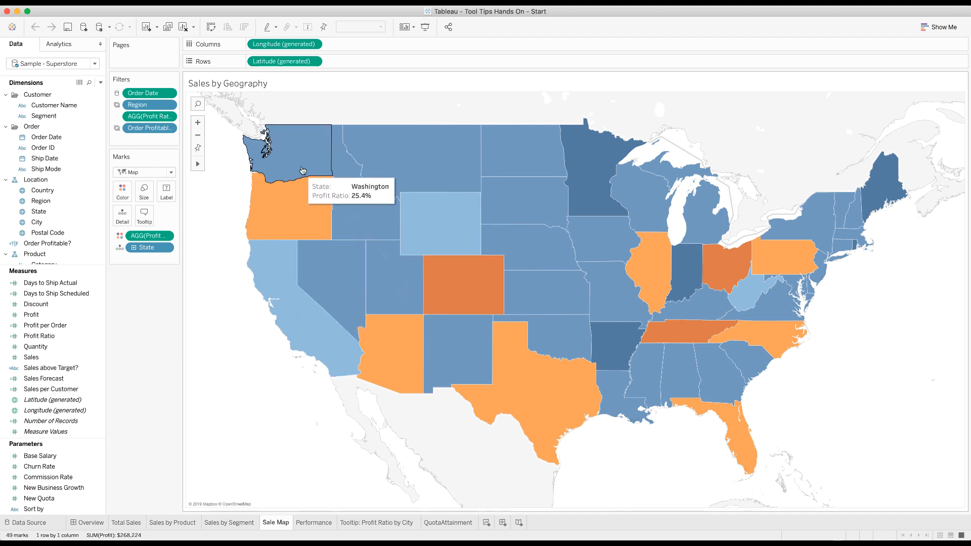
pyautogui.moveTo(429, 372)
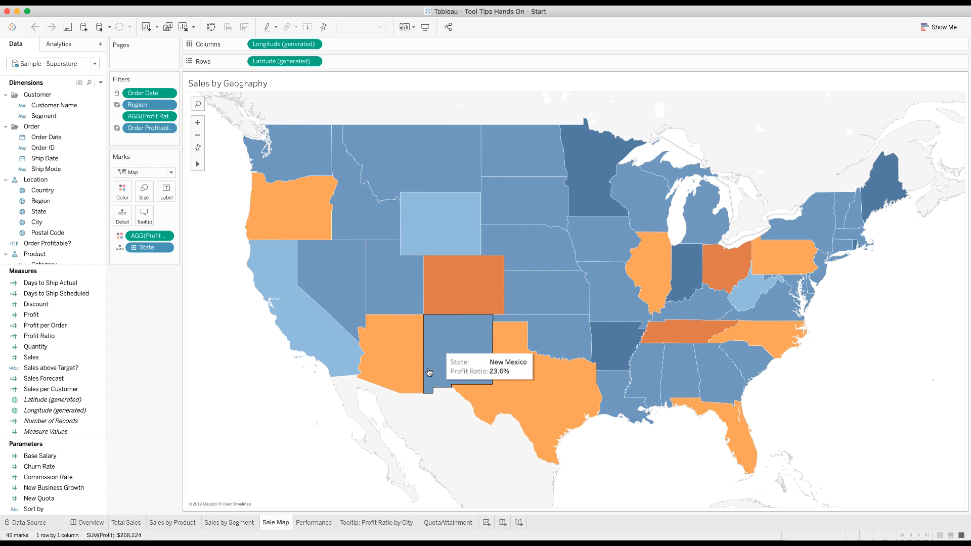
pyautogui.moveTo(289, 207)
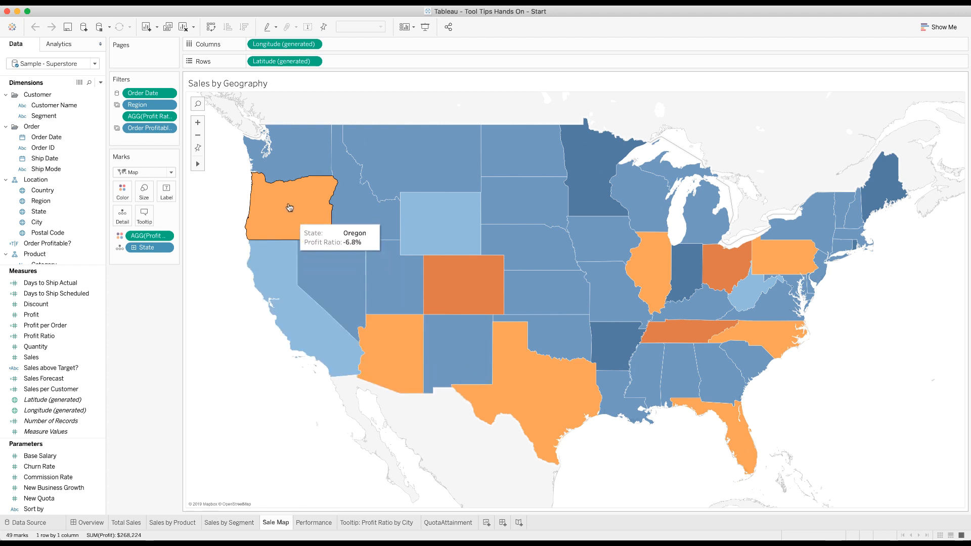
pyautogui.moveTo(143, 213)
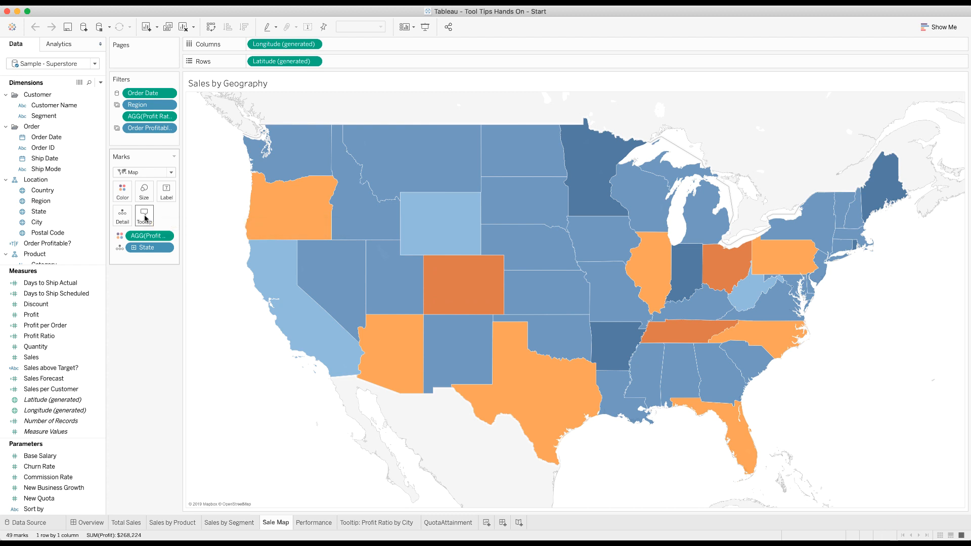
# Add a bold, 12 pt, orange 'Profit Ratio by State' title line atop the map's tooltip
pyautogui.click(144, 214)
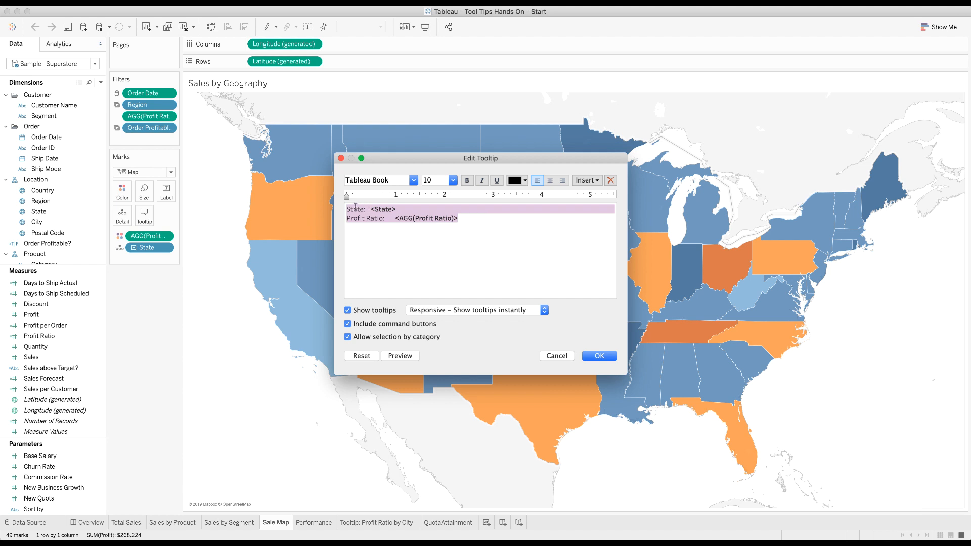
pyautogui.click(413, 180)
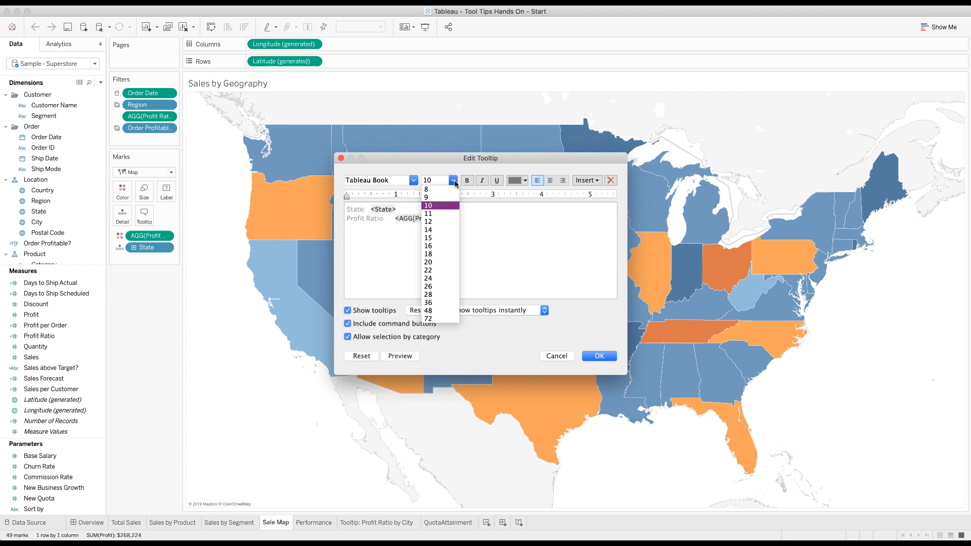
pyautogui.click(427, 205)
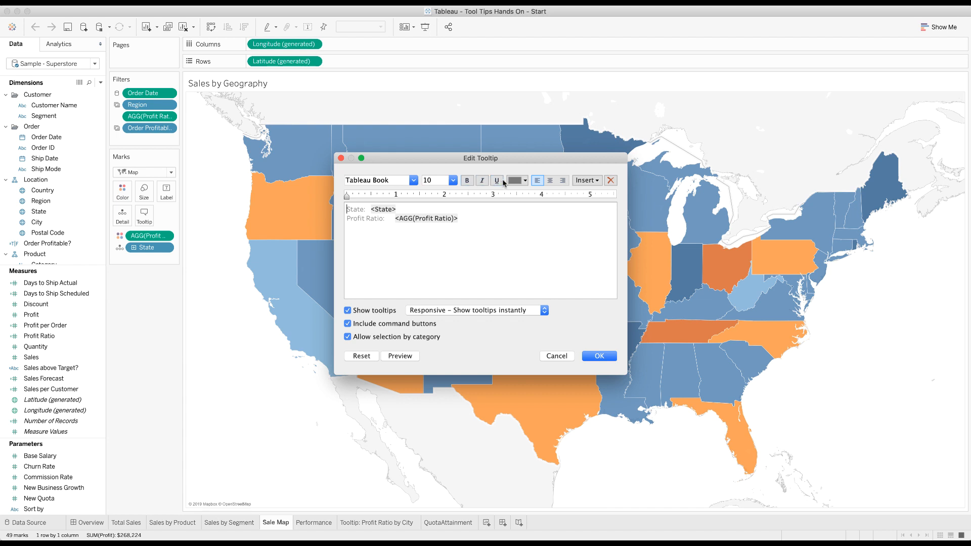
pyautogui.click(523, 180)
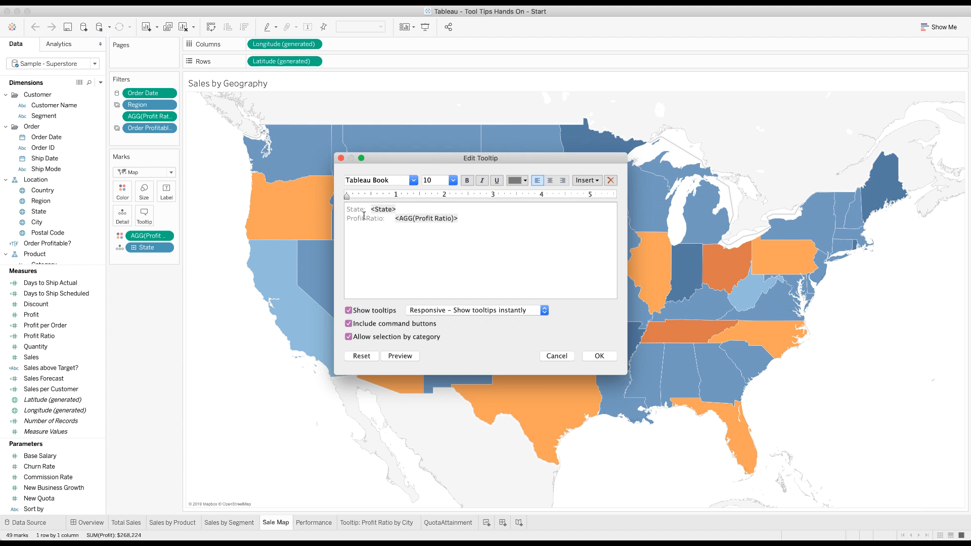
pyautogui.write('Profit')
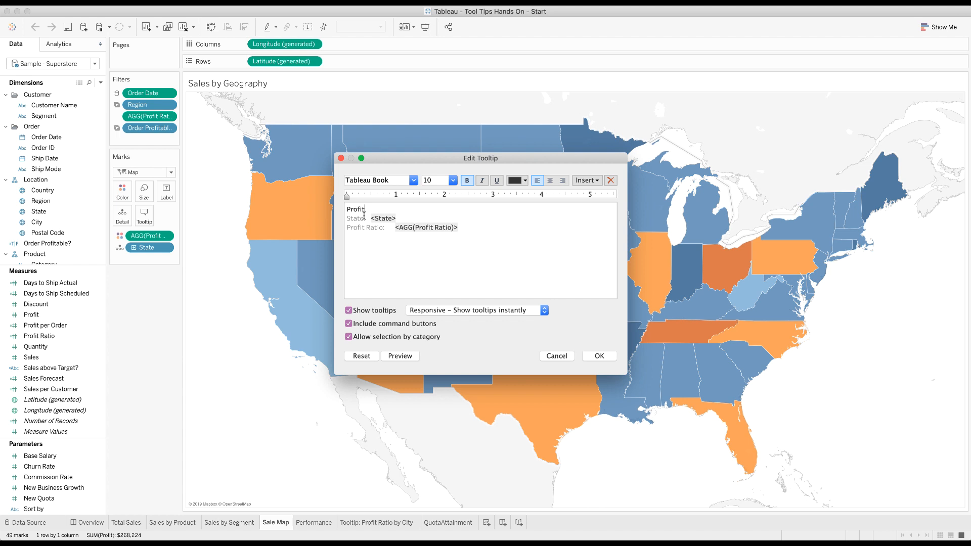
pyautogui.write('Ratio by State')
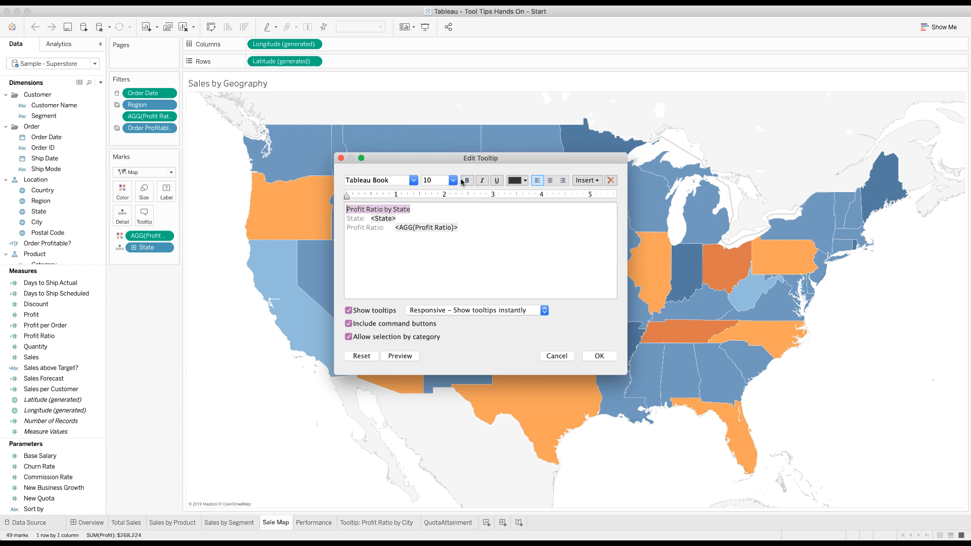
pyautogui.click(449, 180)
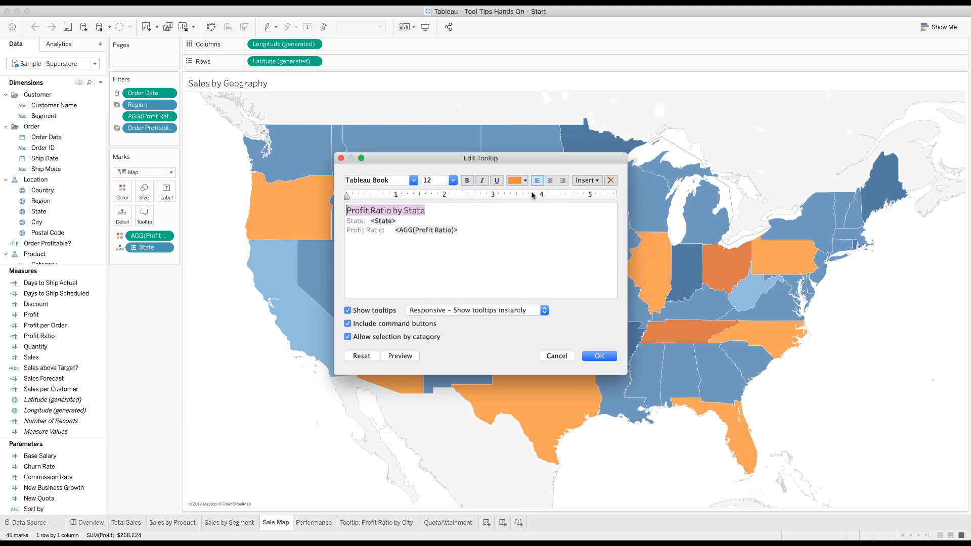
pyautogui.click(427, 210)
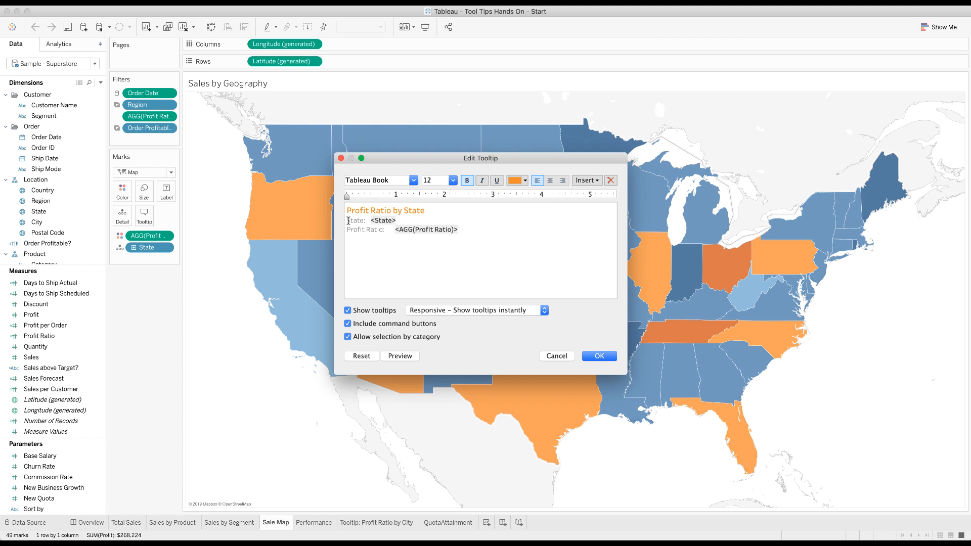
# Reword the tooltip's State line and title to read 'Profit Ratio Detail for <State>' with a bold State Level Profit Ratio
pyautogui.moveTo(480, 158); pyautogui.dragTo(675, 127)
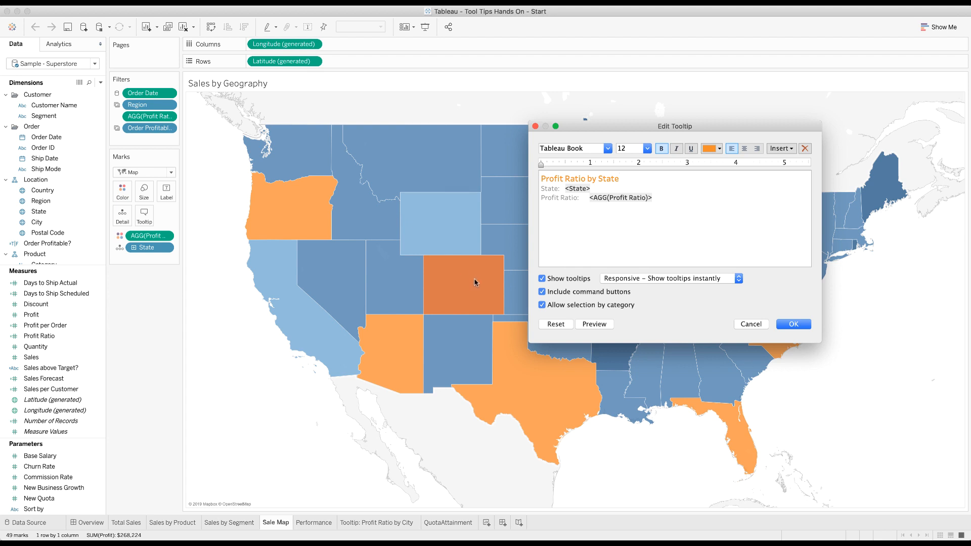
pyautogui.moveTo(466, 298)
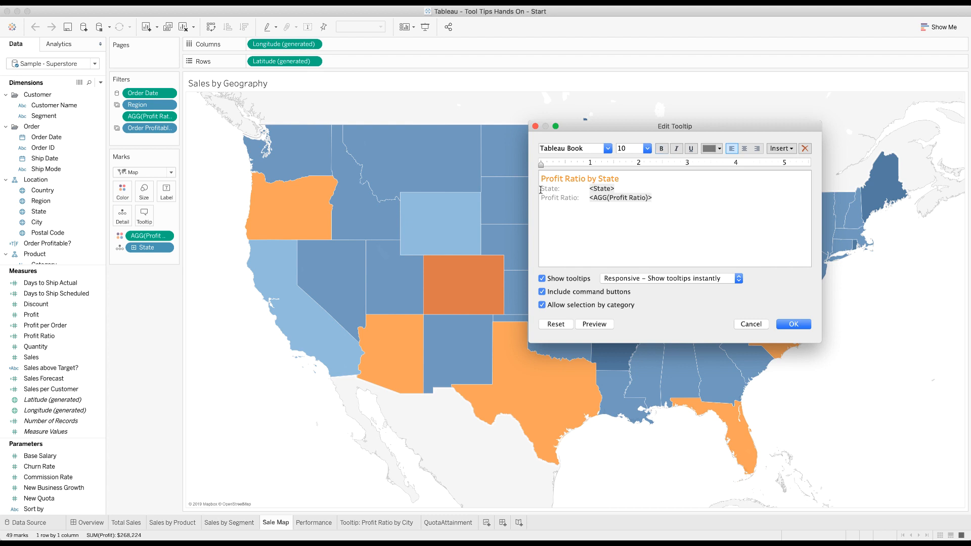
pyautogui.tripleClick(575, 189)
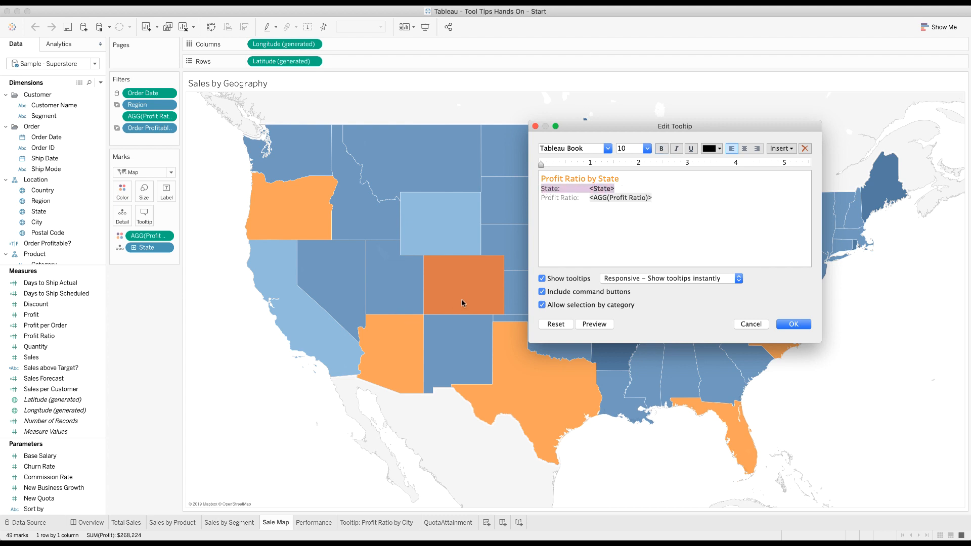
pyautogui.moveTo(517, 372)
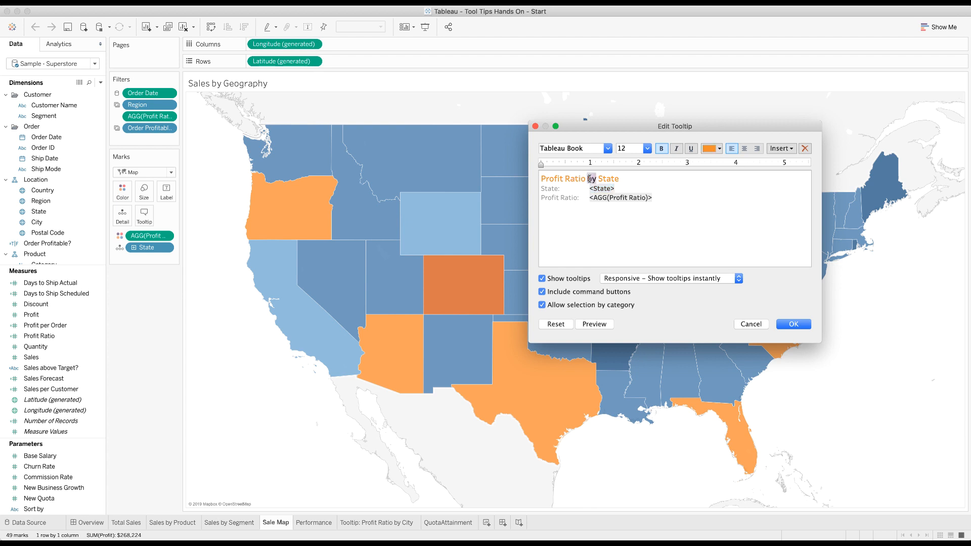
pyautogui.write('Inform')
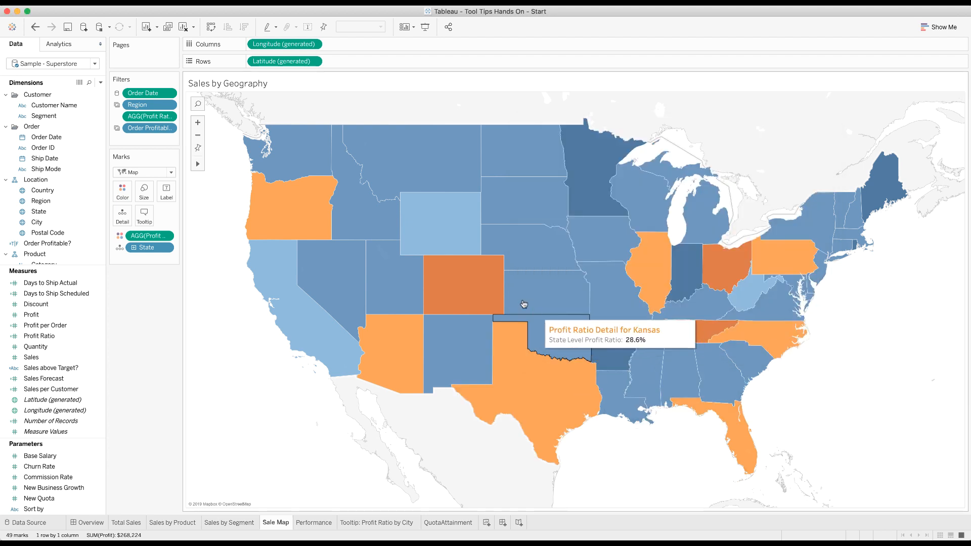
pyautogui.moveTo(435, 221)
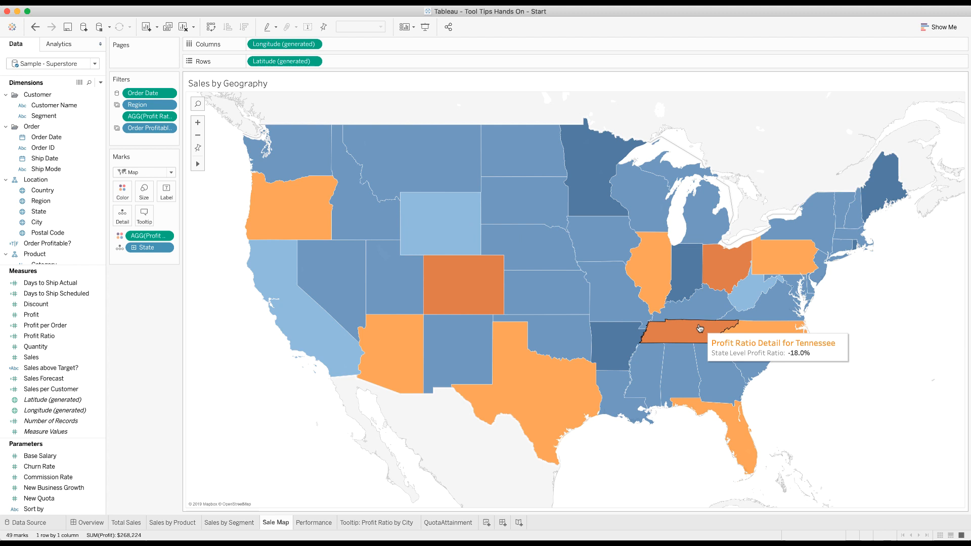
pyautogui.moveTo(482, 291)
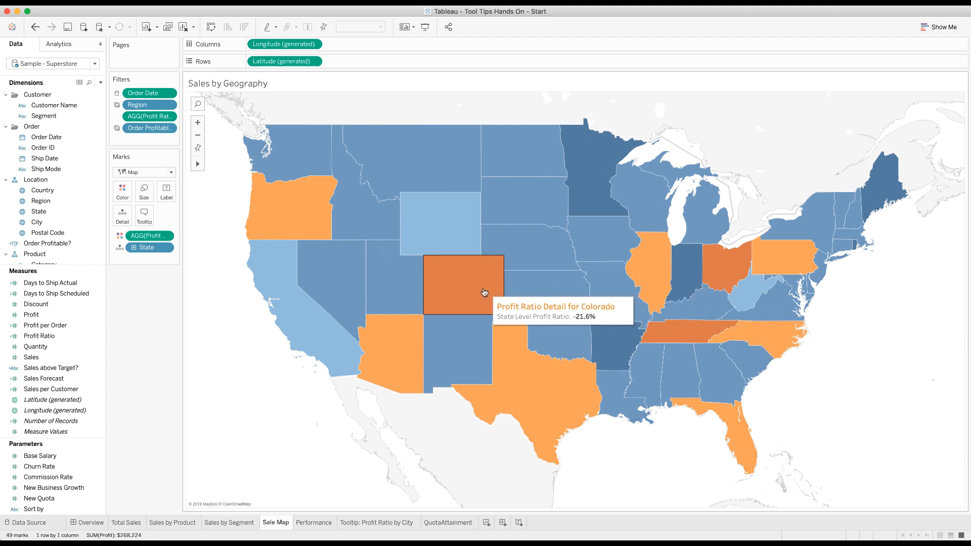
pyautogui.moveTo(452, 294)
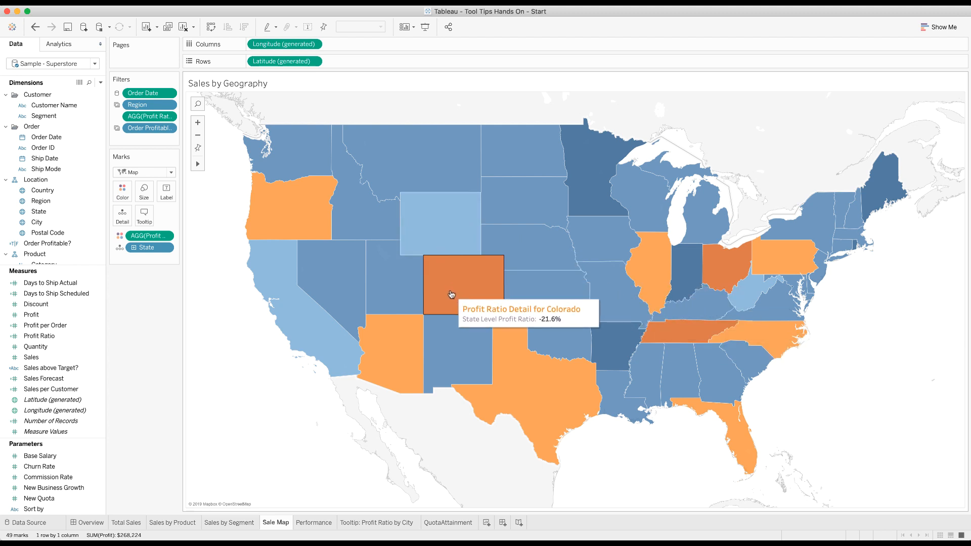
pyautogui.moveTo(244, 384)
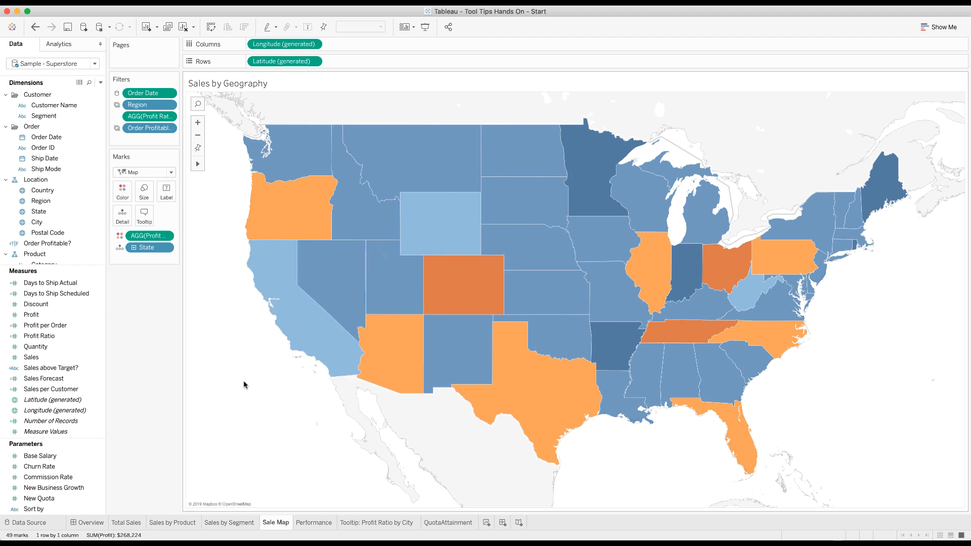
pyautogui.moveTo(466, 255)
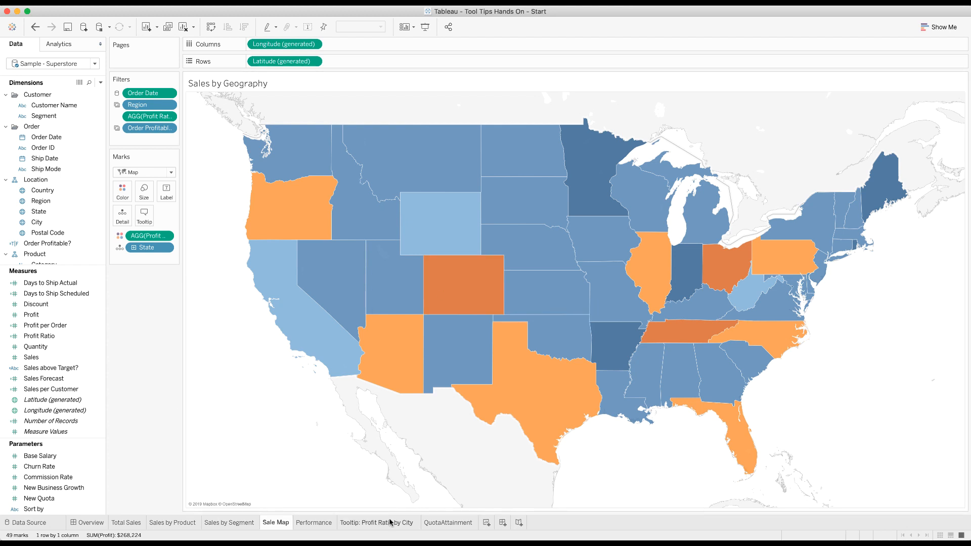
pyautogui.click(377, 522)
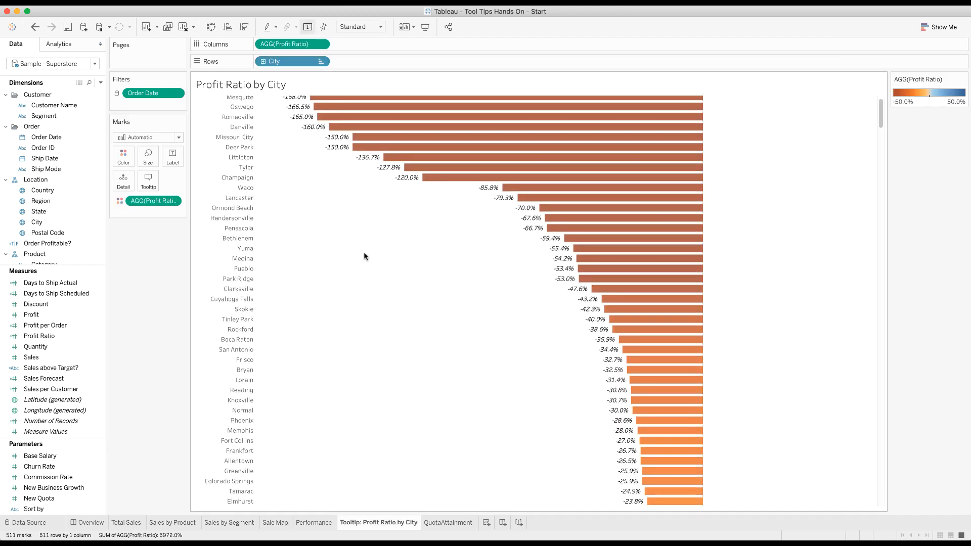
pyautogui.scroll(-3)
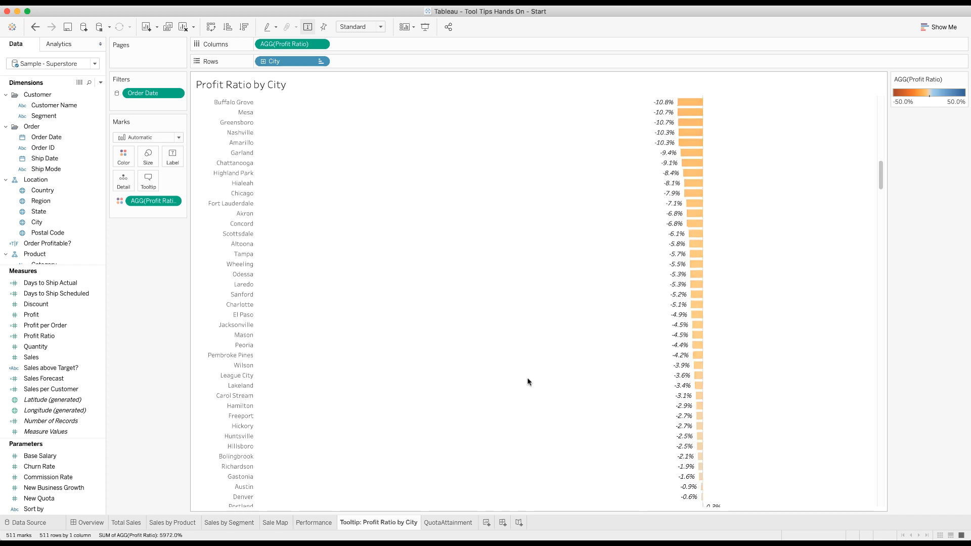
pyautogui.scroll(-3)
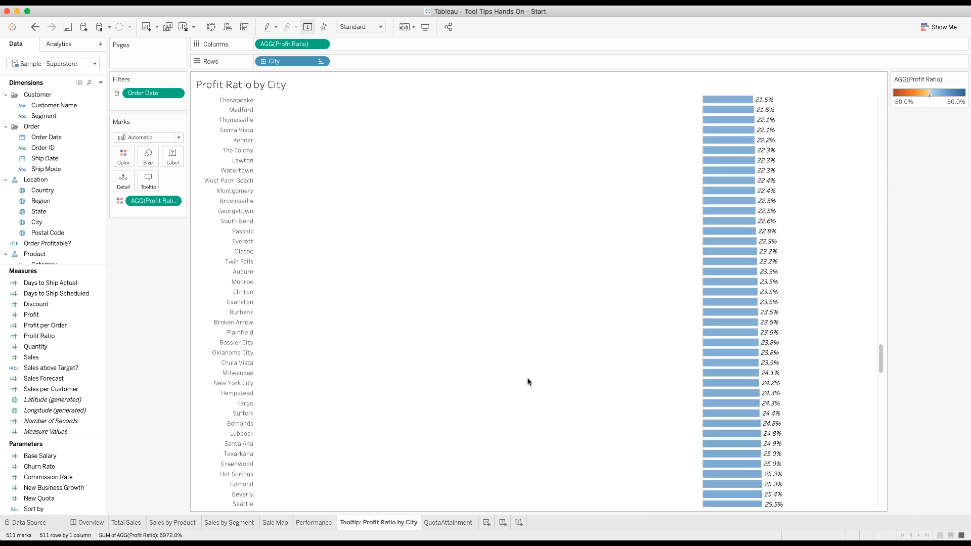
pyautogui.scroll(-3)
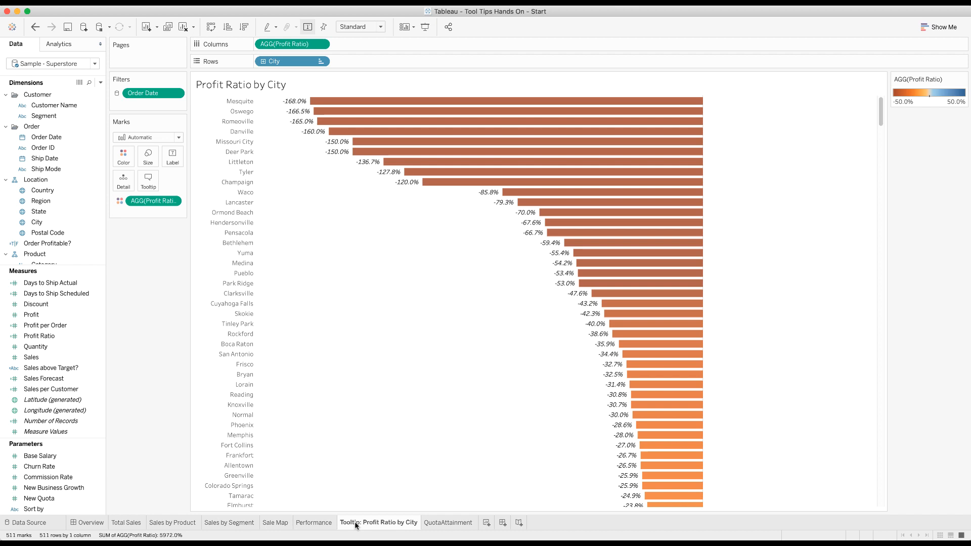
pyautogui.click(275, 522)
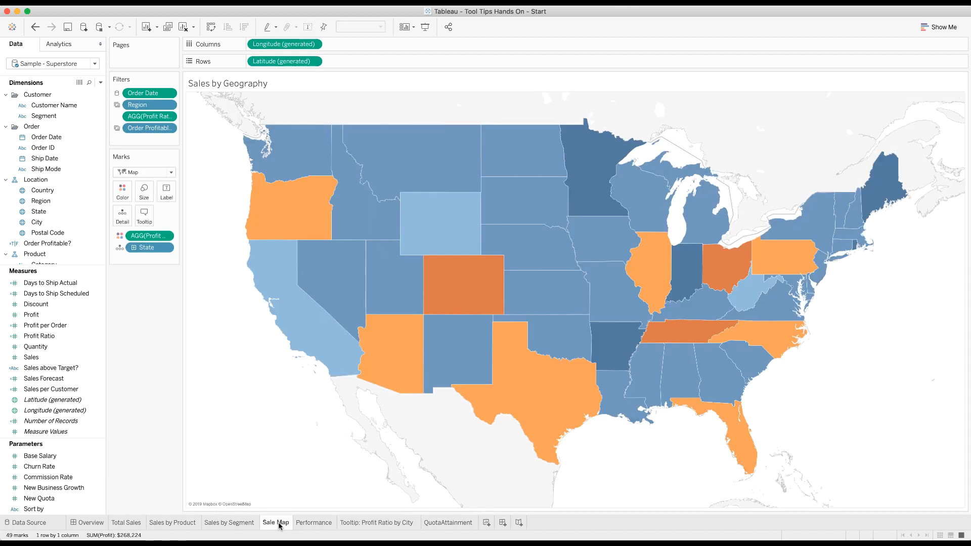
pyautogui.moveTo(454, 280)
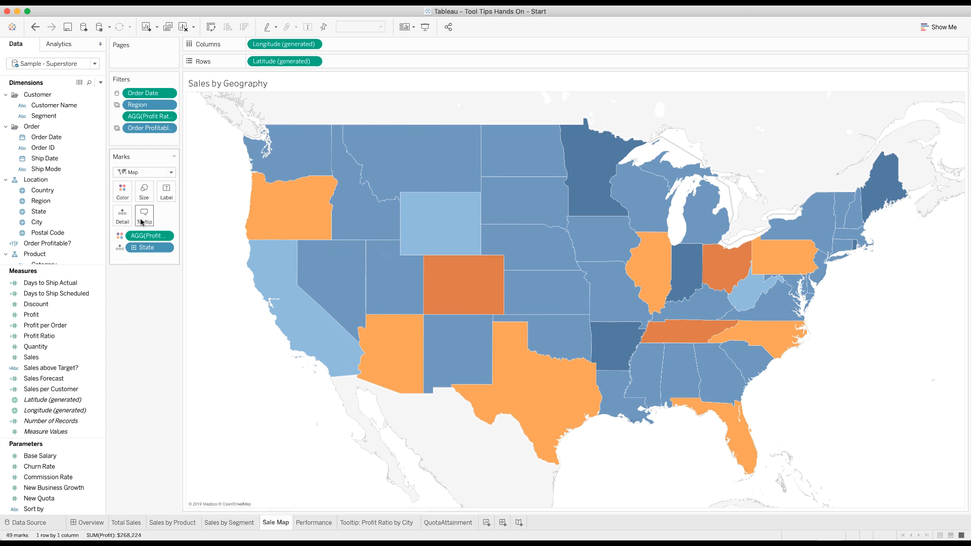
pyautogui.moveTo(144, 216)
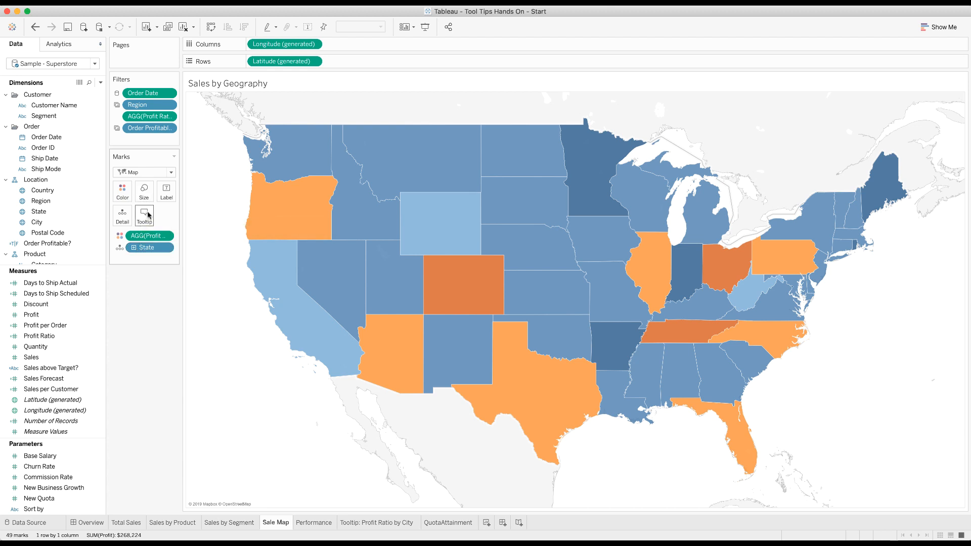
# Insert the Profit Ratio by City sheet into the map's tooltip below the state-level line and confirm
pyautogui.click(145, 215)
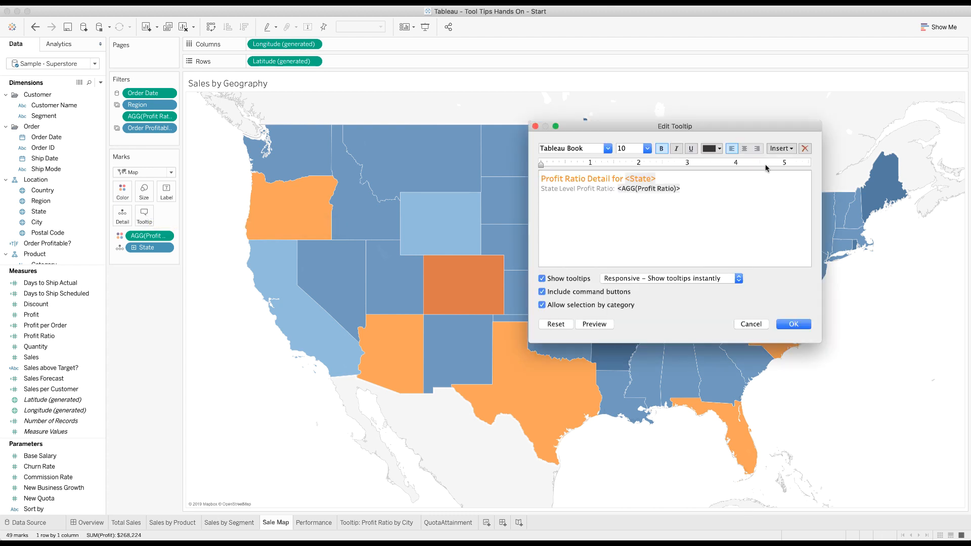
pyautogui.click(780, 149)
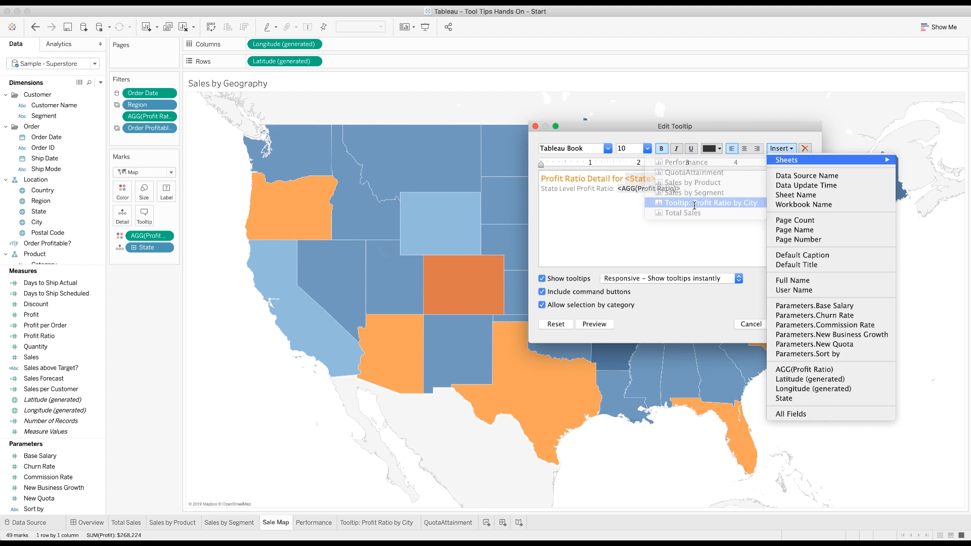
pyautogui.click(707, 202)
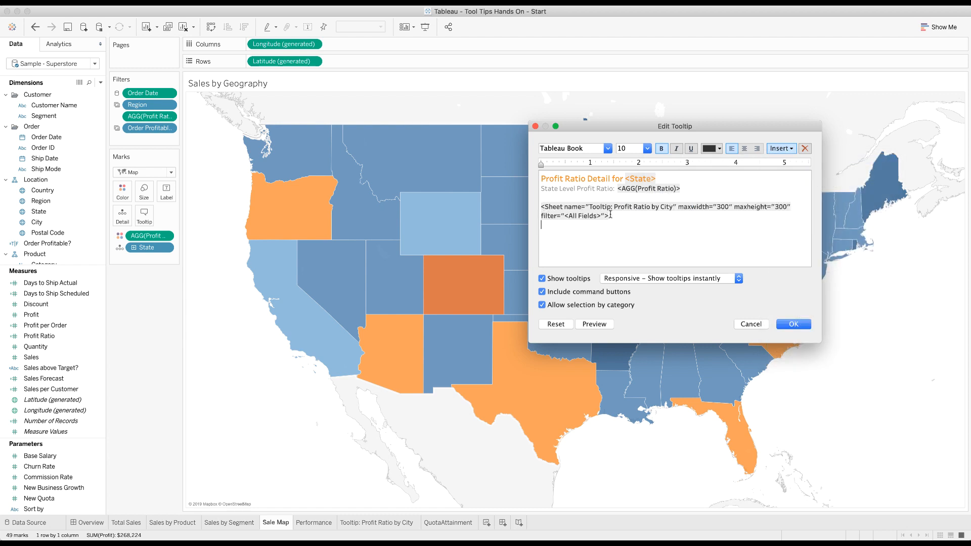
pyautogui.moveTo(617, 215)
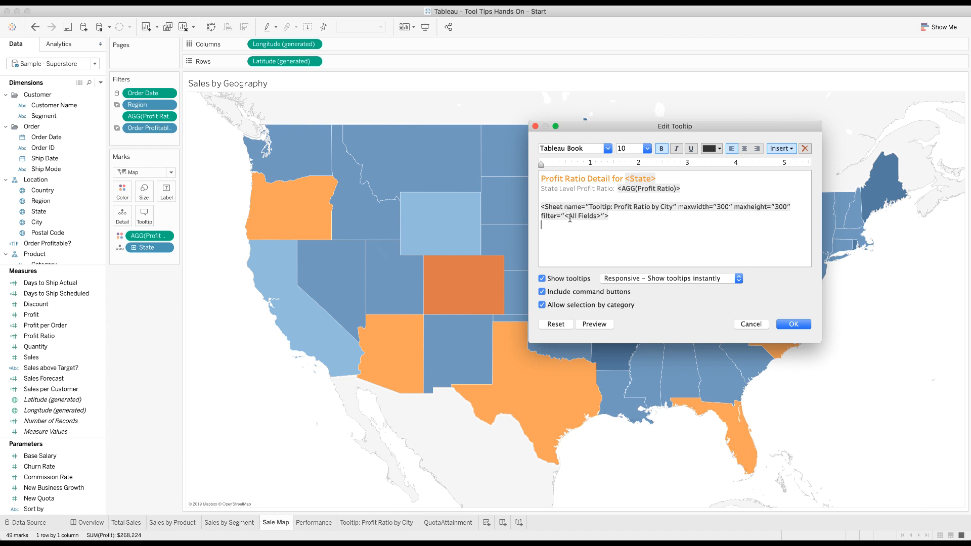
pyautogui.moveTo(477, 280)
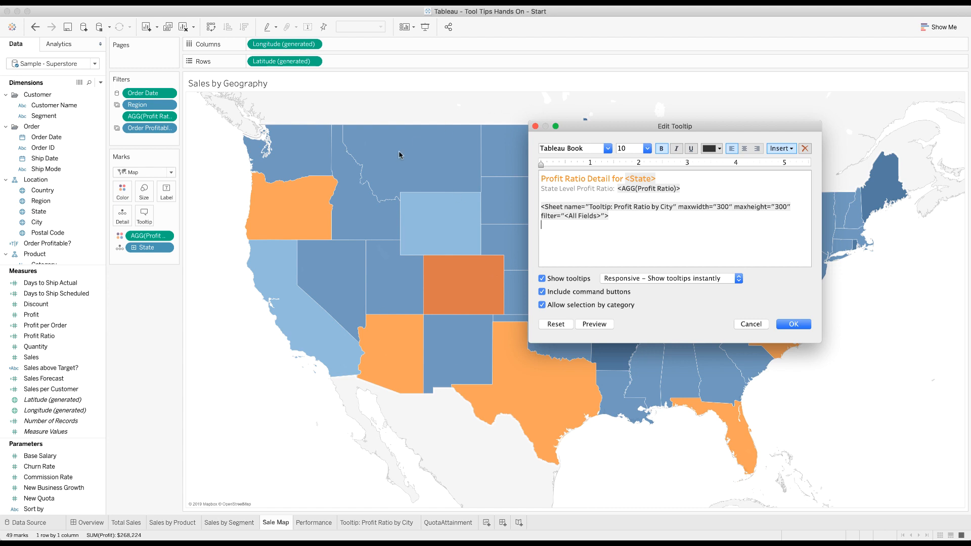
pyautogui.moveTo(330, 266)
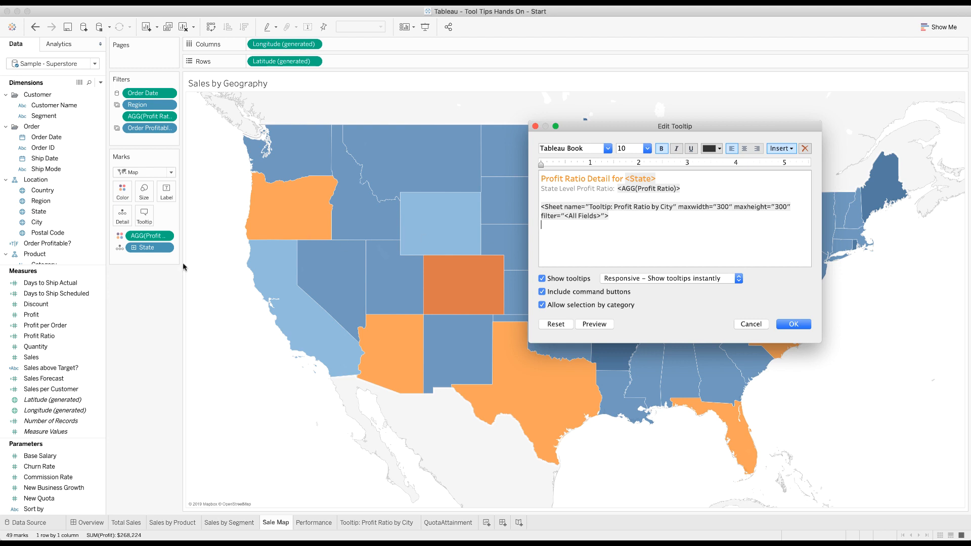
pyautogui.moveTo(509, 294)
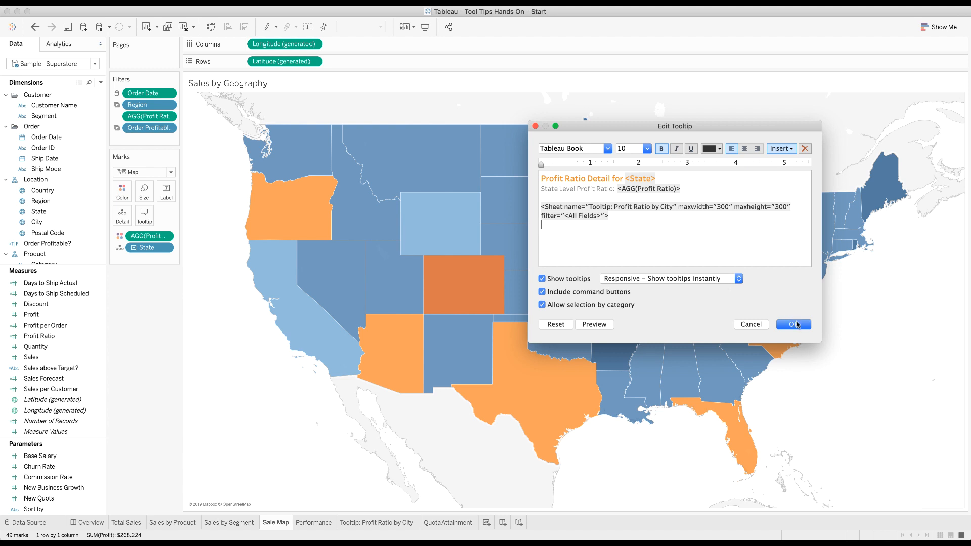
pyautogui.click(796, 324)
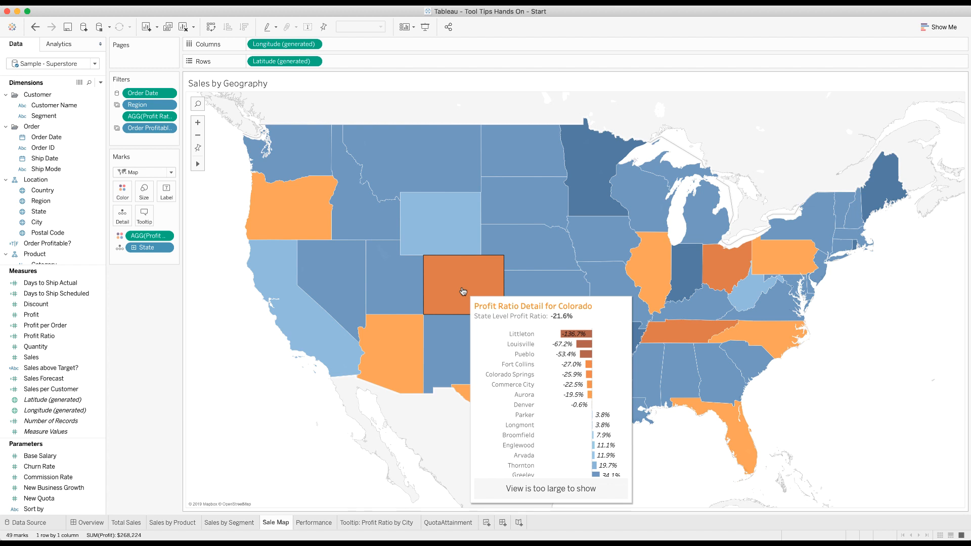
pyautogui.moveTo(440, 214)
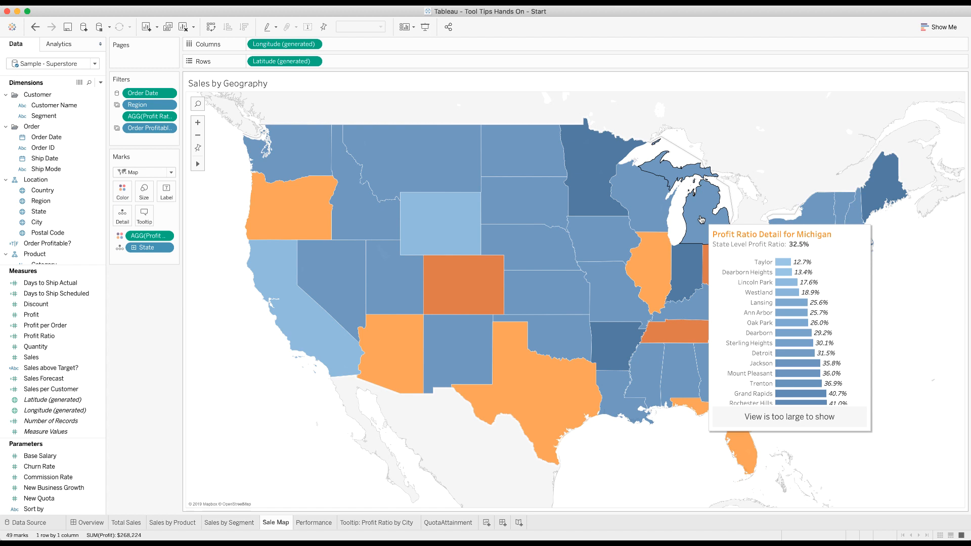
pyautogui.moveTo(517, 339)
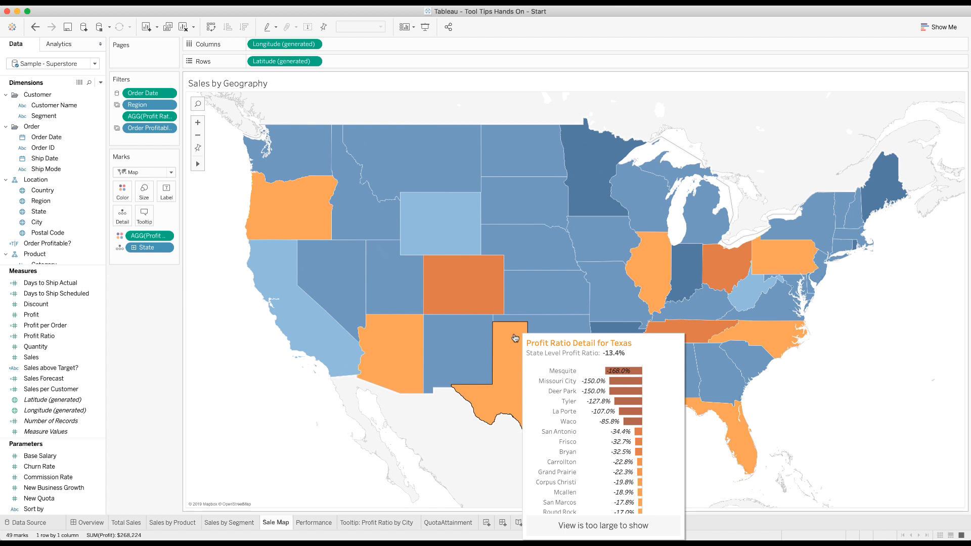
pyautogui.moveTo(399, 347)
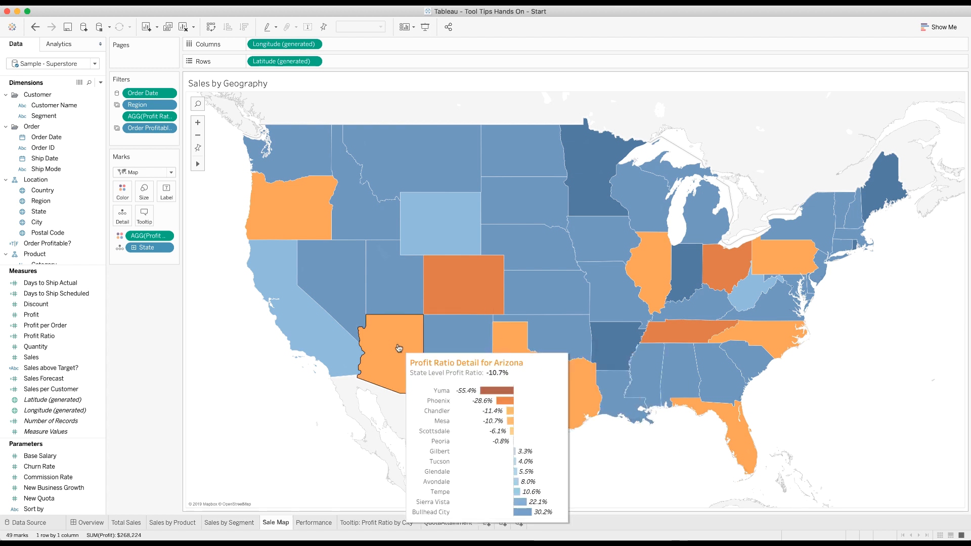
pyautogui.moveTo(509, 340)
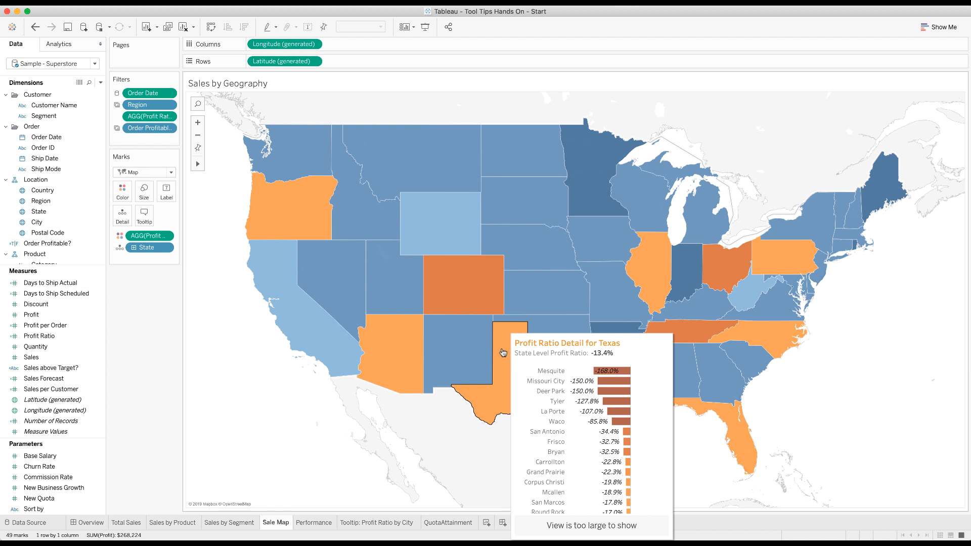
# Reopen the map's tooltip editor after checking the too-large city charts on hover
pyautogui.click(145, 215)
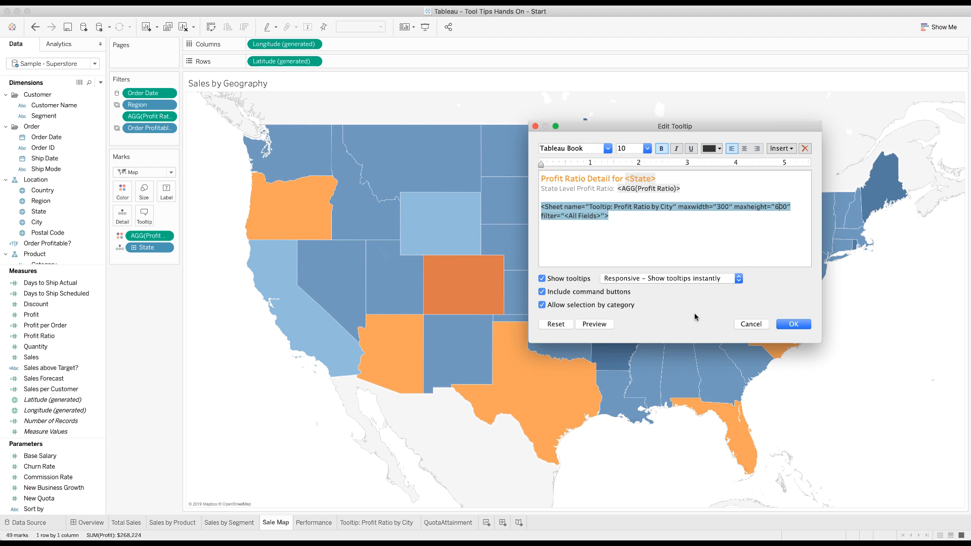
pyautogui.moveTo(635, 321)
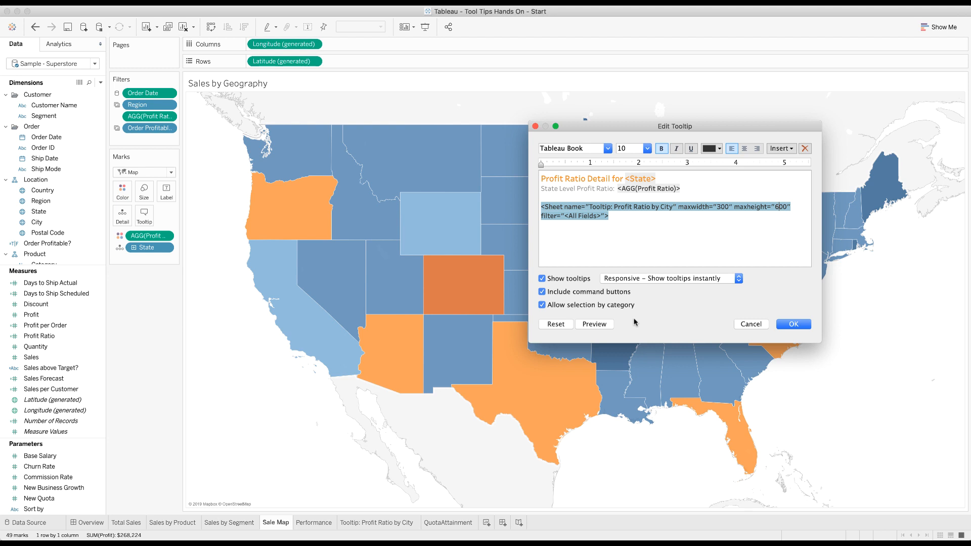
pyautogui.moveTo(636, 323)
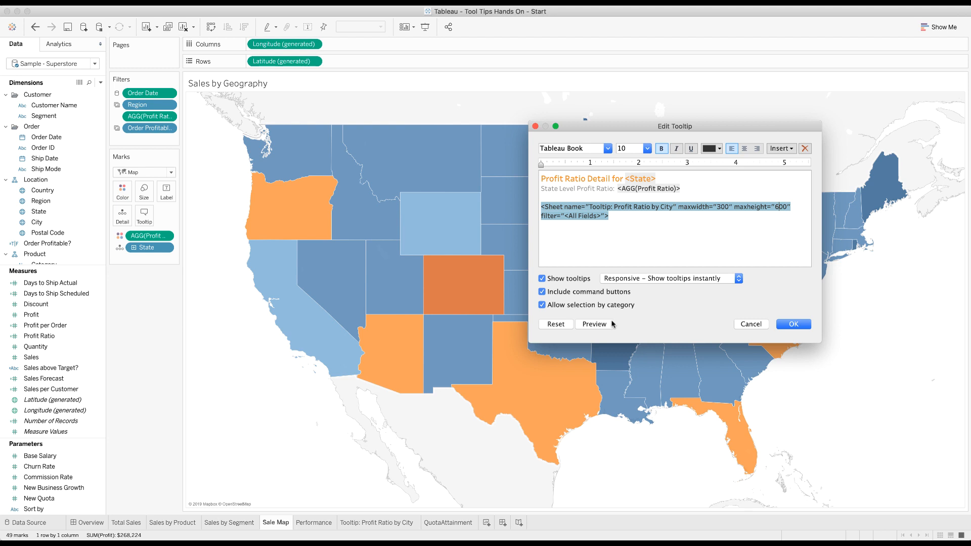
pyautogui.moveTo(610, 325)
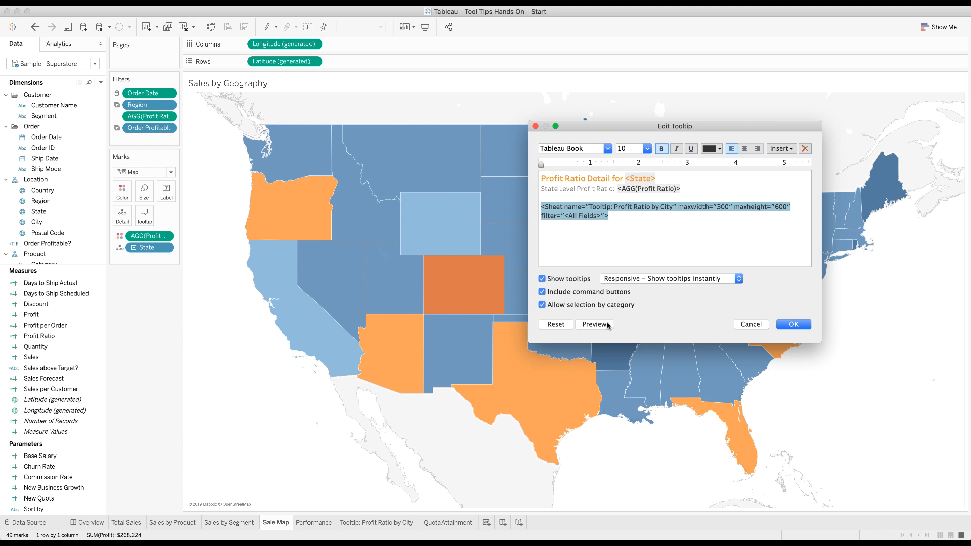
# Apply the embedded sheet's maxheight of 600 so Colorado's full city list shows
pyautogui.click(593, 324)
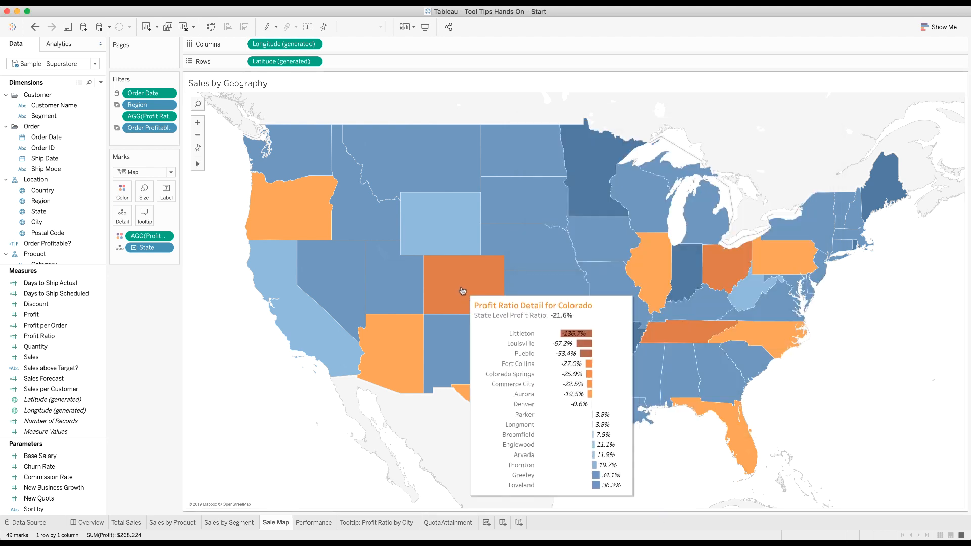
pyautogui.moveTo(349, 175)
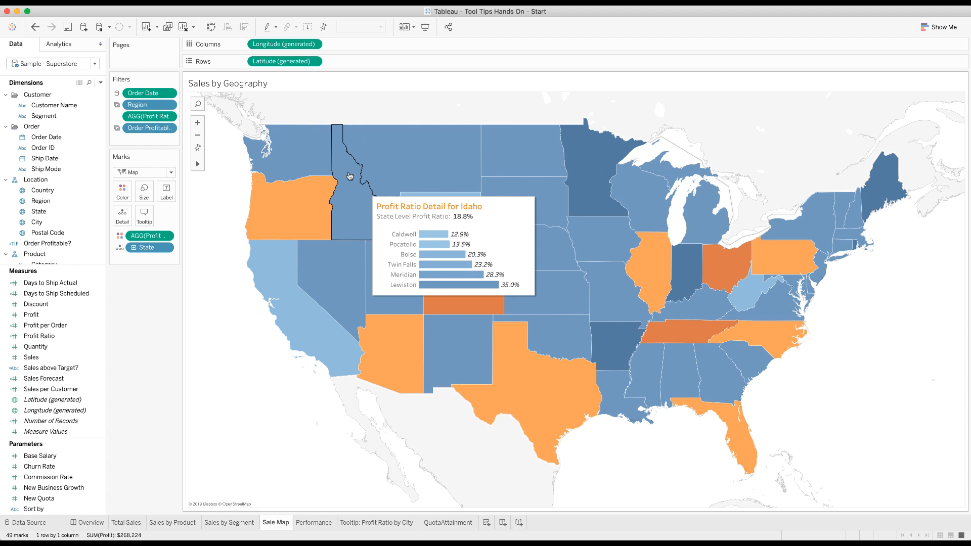
pyautogui.moveTo(286, 269)
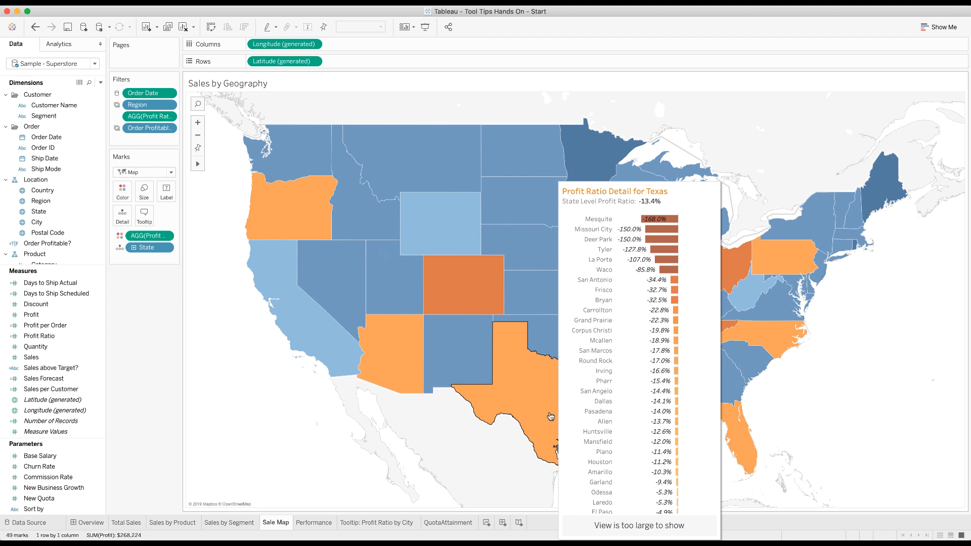
pyautogui.moveTo(719, 381)
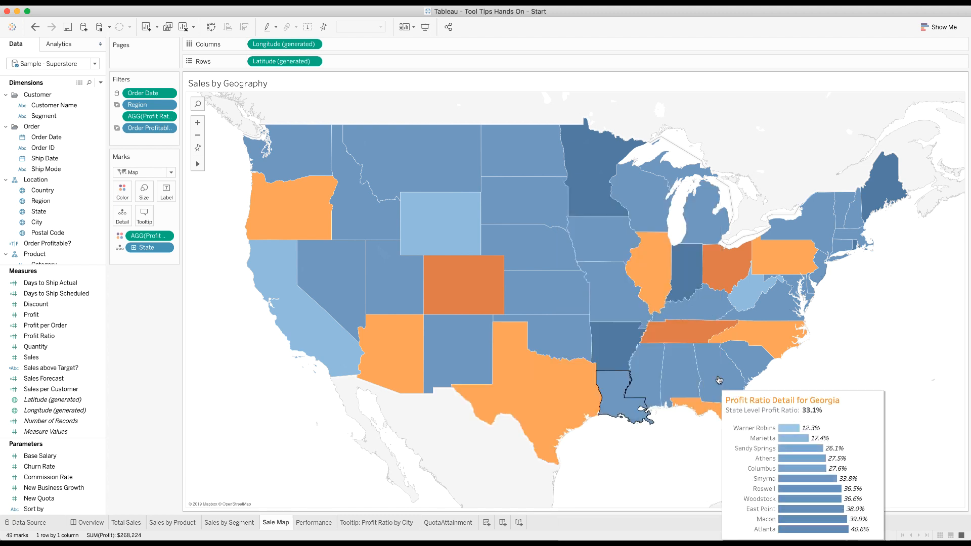
pyautogui.moveTo(724, 335)
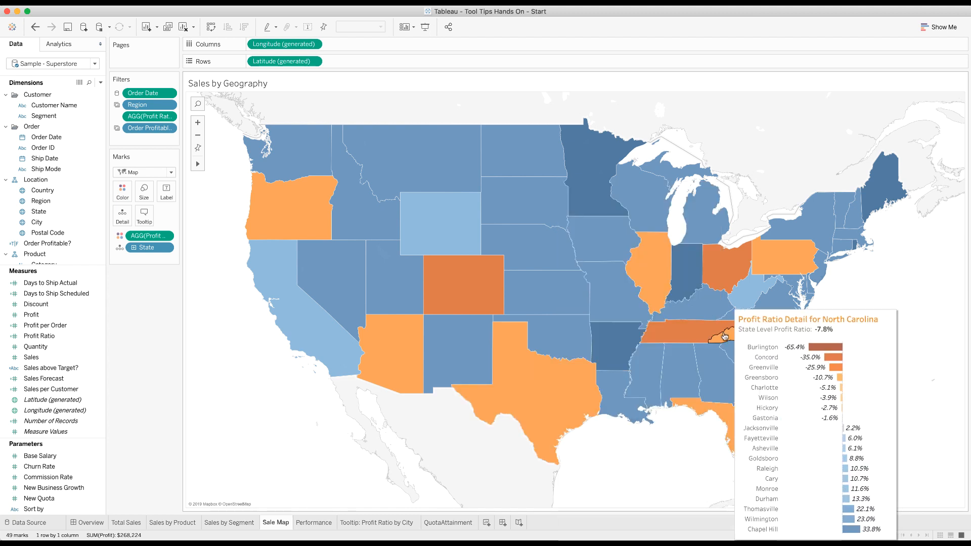
pyautogui.moveTo(638, 215)
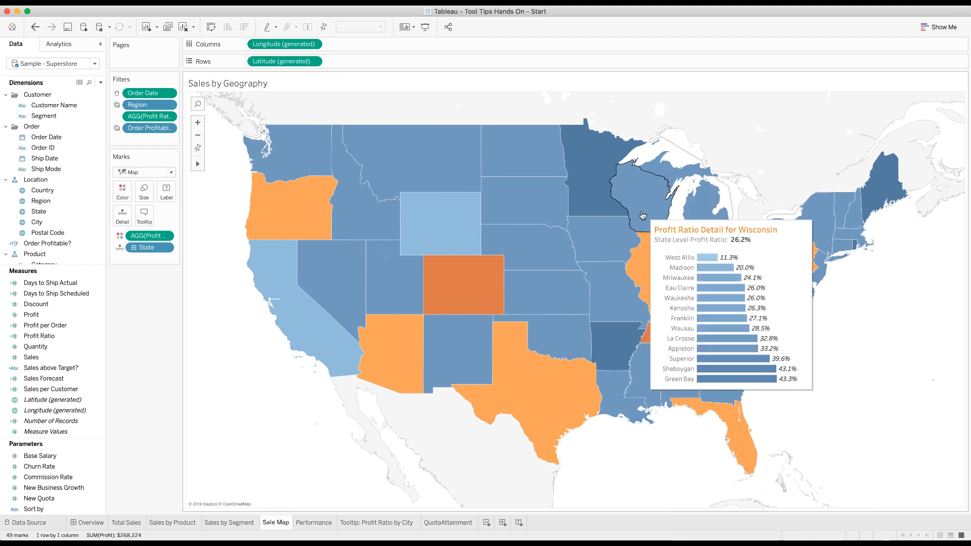
pyautogui.moveTo(308, 328)
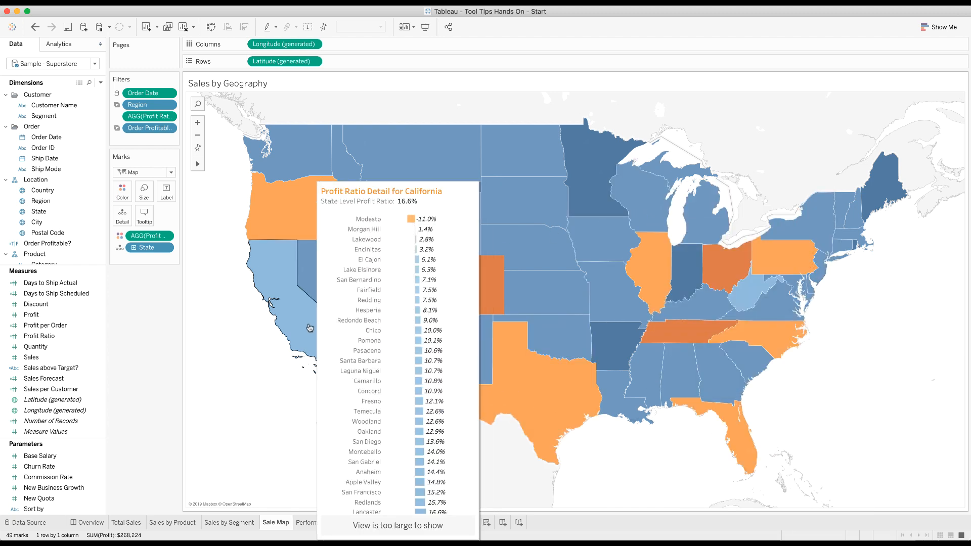
pyautogui.moveTo(260, 352)
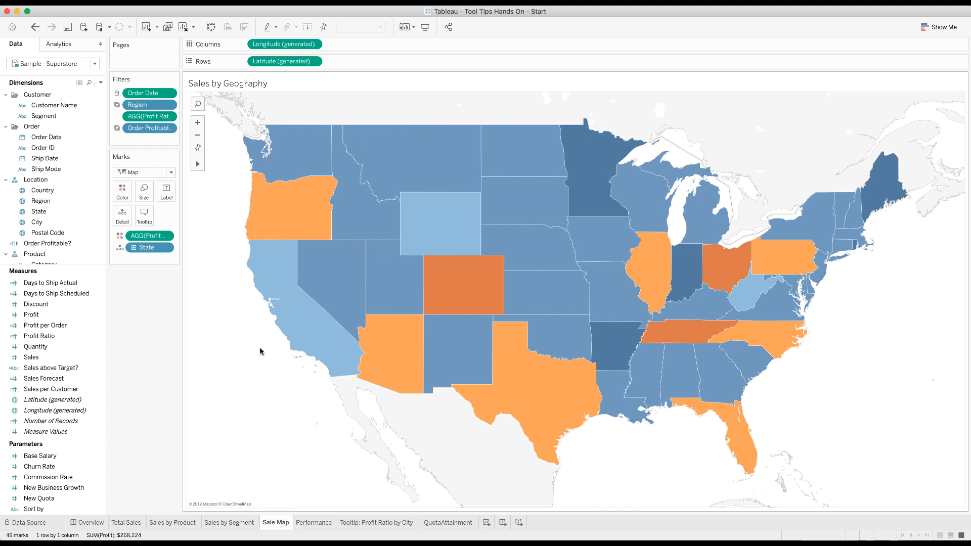
# Reopen the map's tooltip editor after previewing several states' city tooltips
pyautogui.click(145, 214)
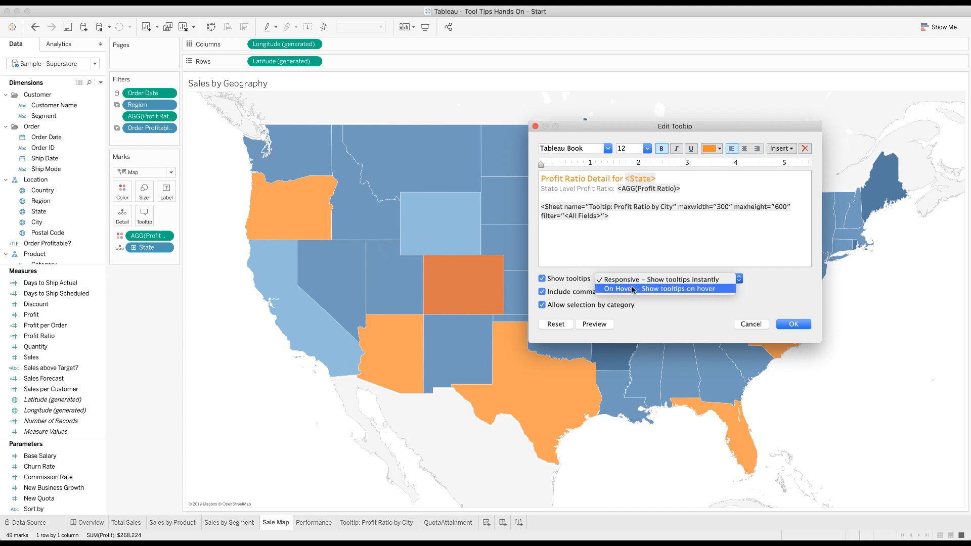
pyautogui.click(663, 288)
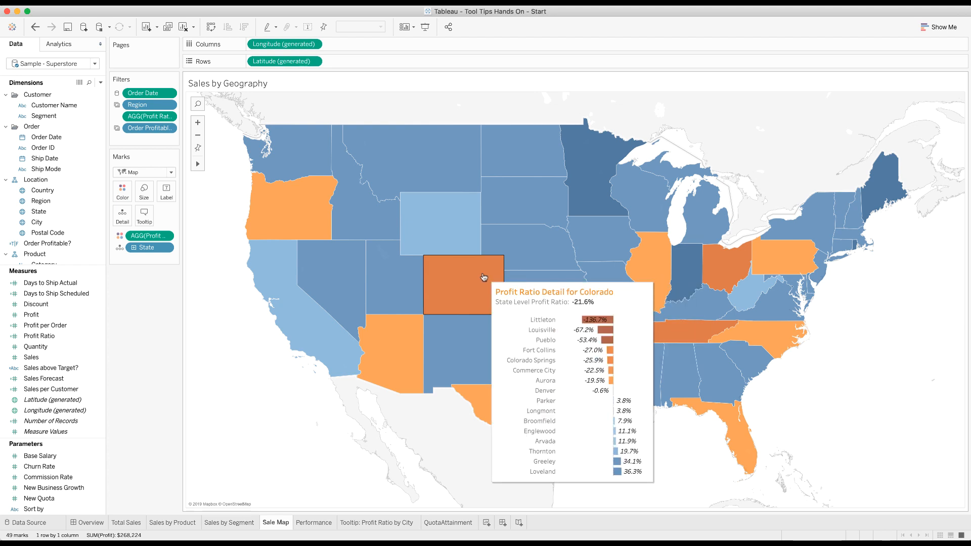
pyautogui.moveTo(349, 216)
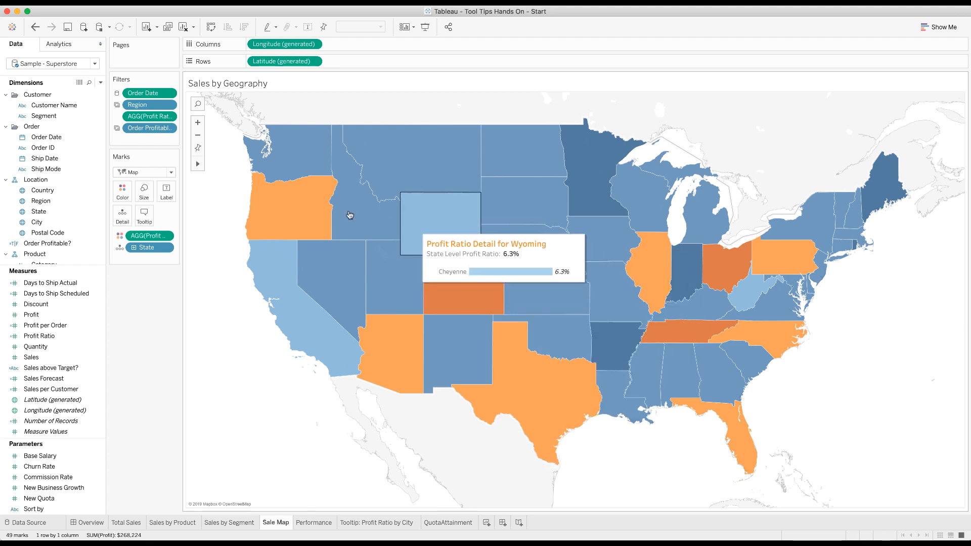
pyautogui.moveTo(592, 239)
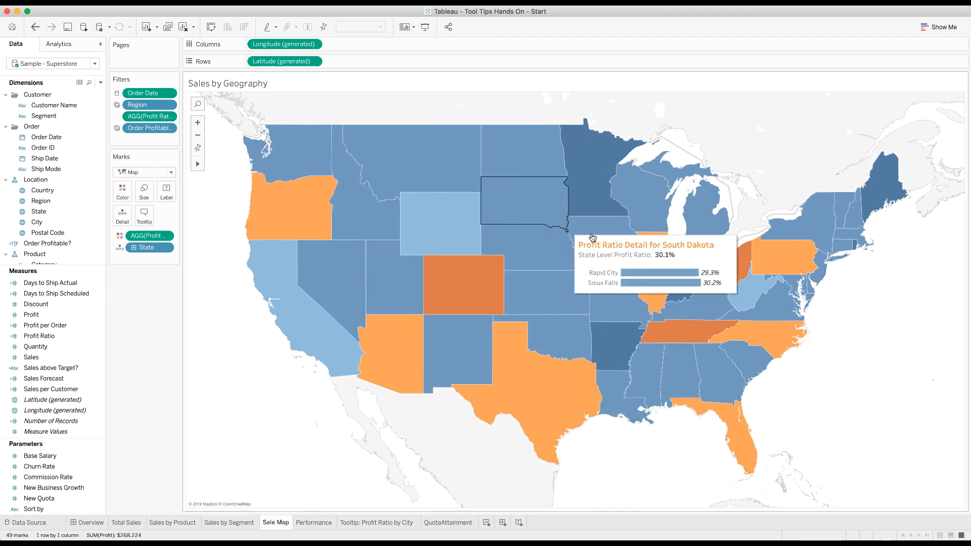
pyautogui.moveTo(460, 300)
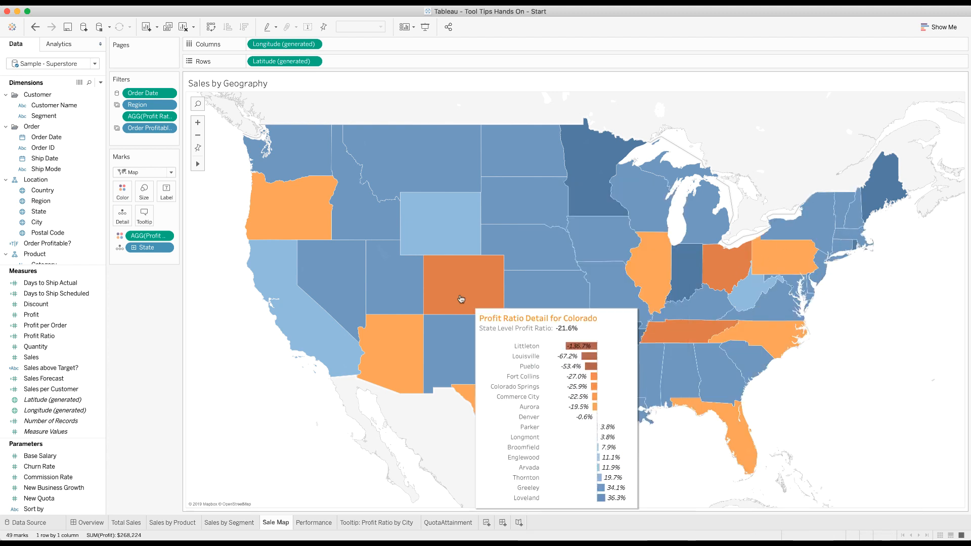
pyautogui.click(145, 214)
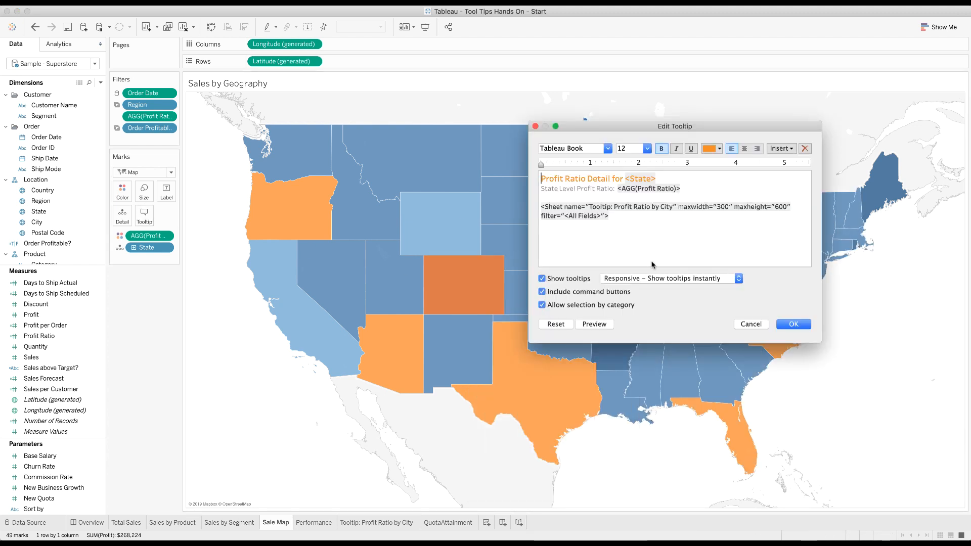
pyautogui.click(671, 278)
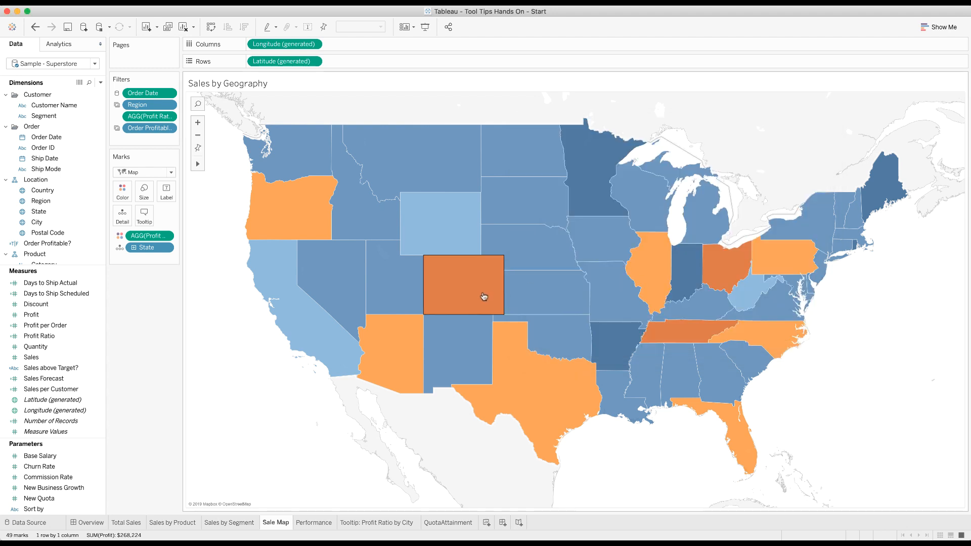
# Test the on-hover tooltip on a state and reopen the tooltip editor
pyautogui.click(394, 365)
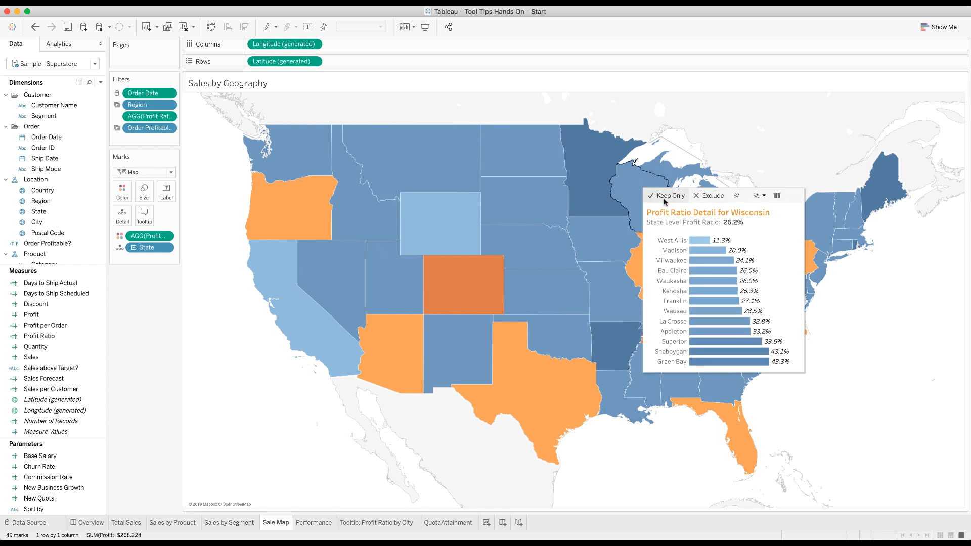
pyautogui.moveTo(221, 236)
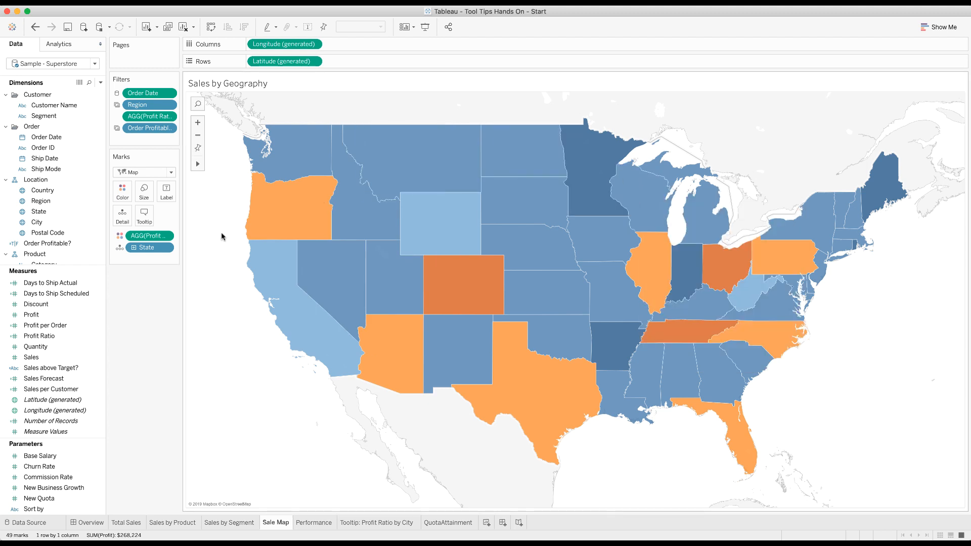
pyautogui.click(145, 213)
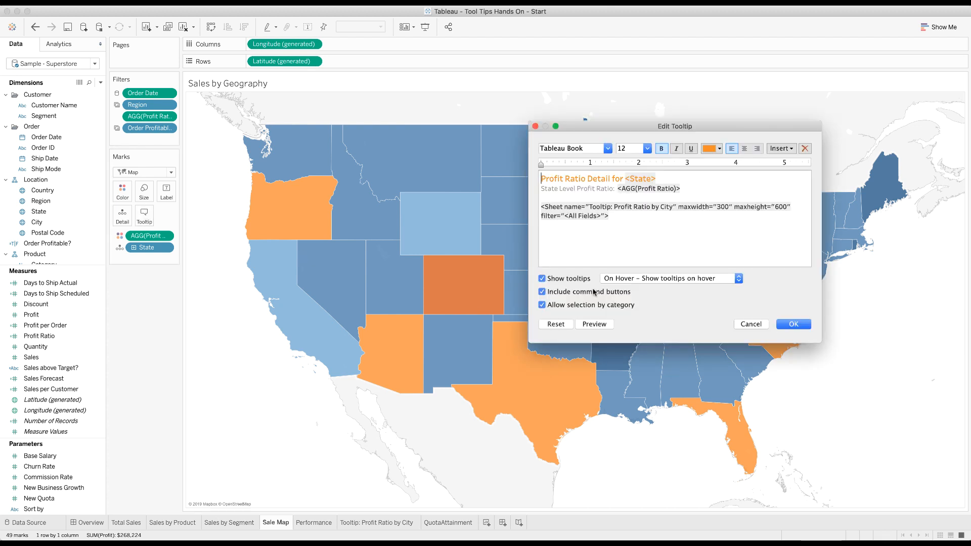
# Uncheck 'Include command buttons' for the map's tooltips and confirm
pyautogui.click(542, 292)
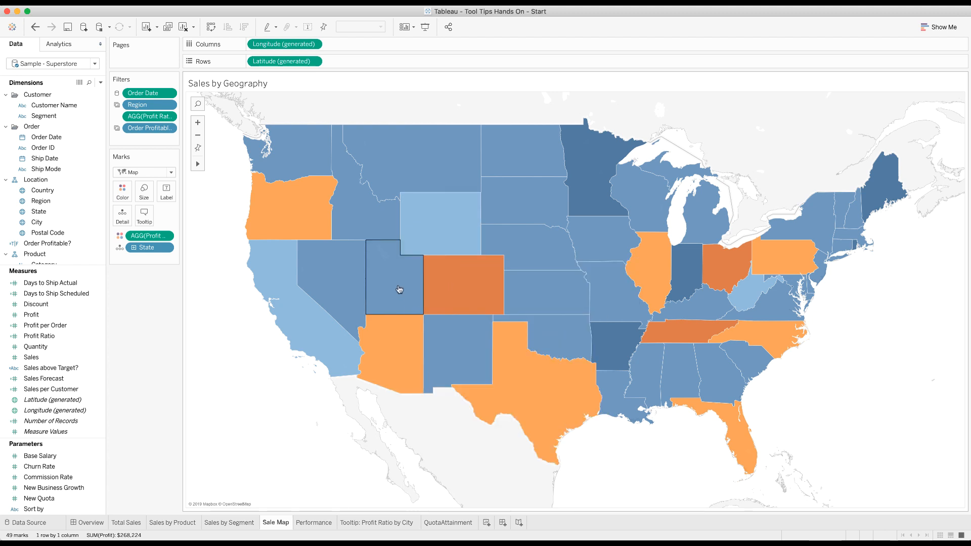
pyautogui.moveTo(399, 288)
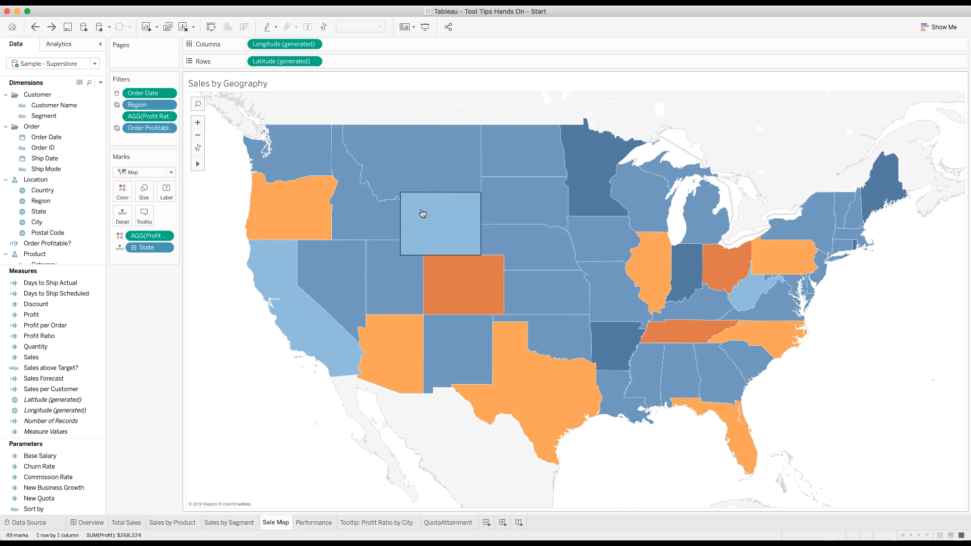
pyautogui.click(441, 223)
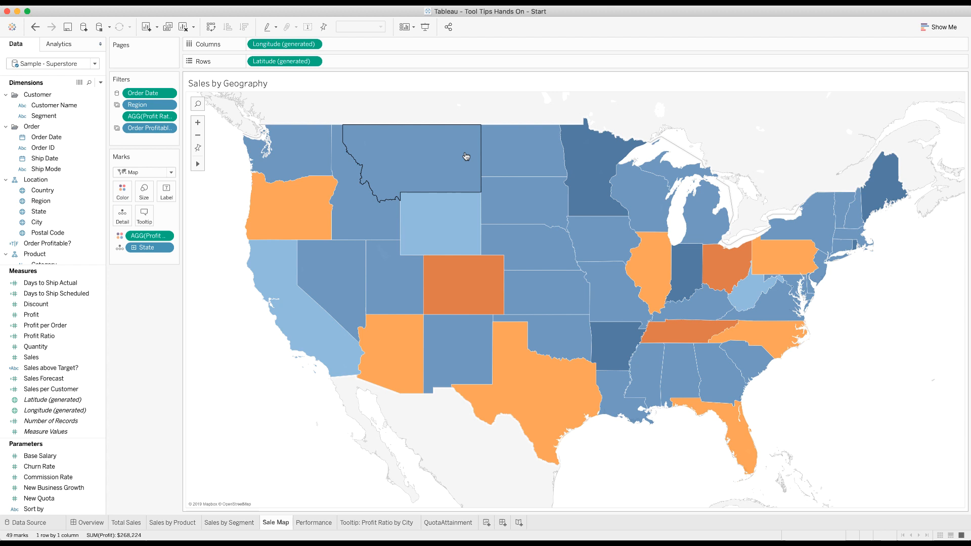
pyautogui.moveTo(424, 230)
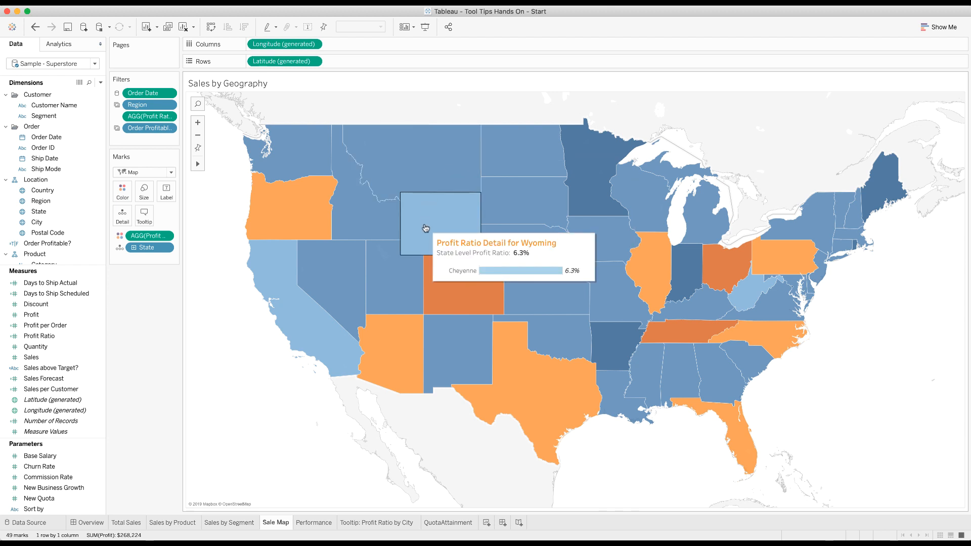
pyautogui.moveTo(540, 250)
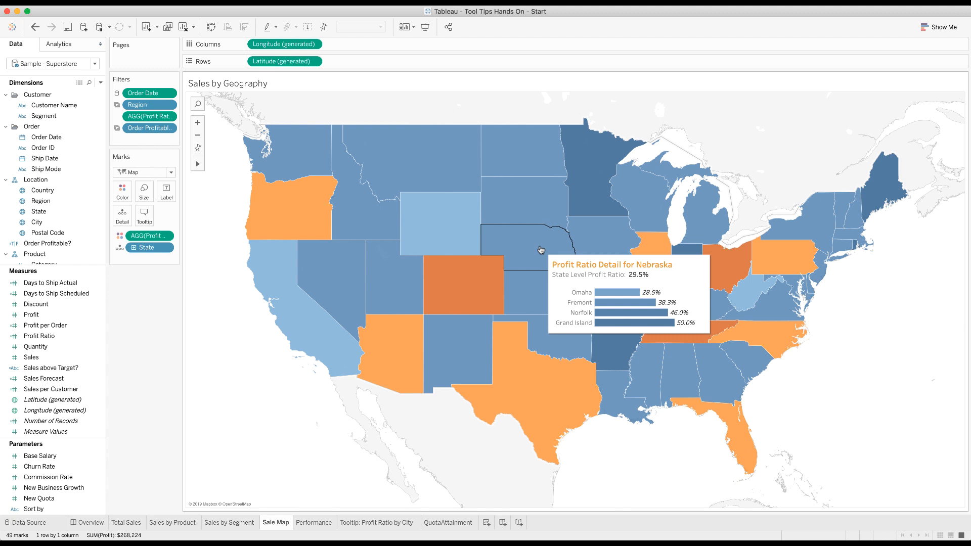
pyautogui.moveTo(457, 236)
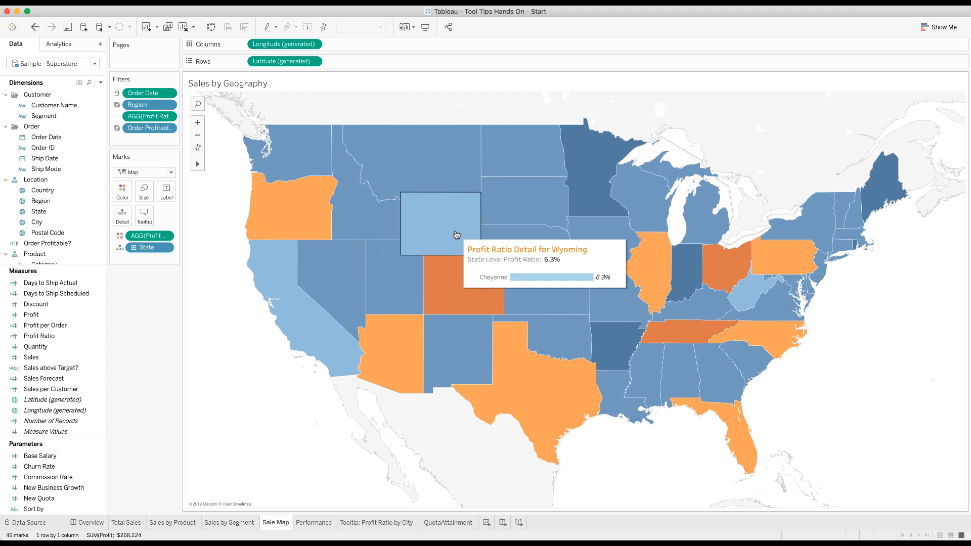
pyautogui.moveTo(343, 290)
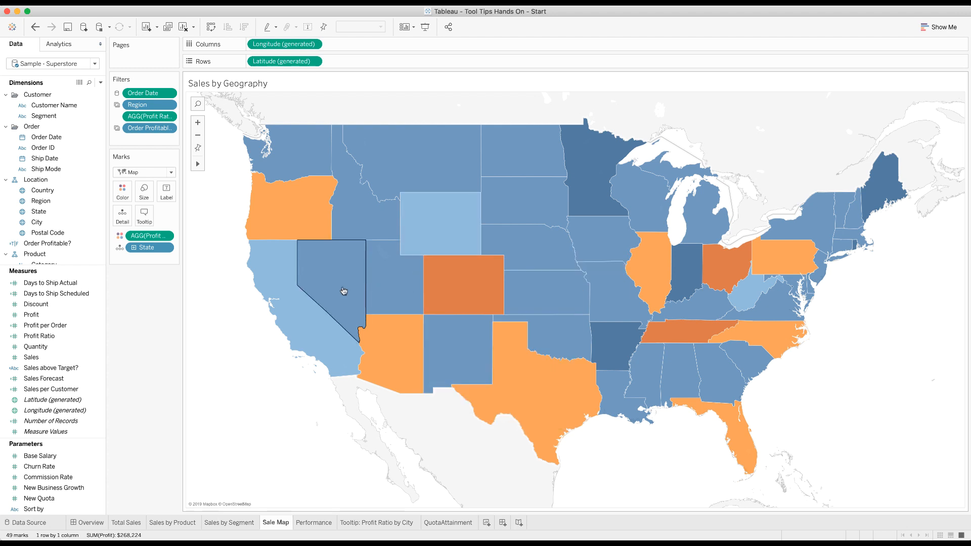
pyautogui.moveTo(301, 215)
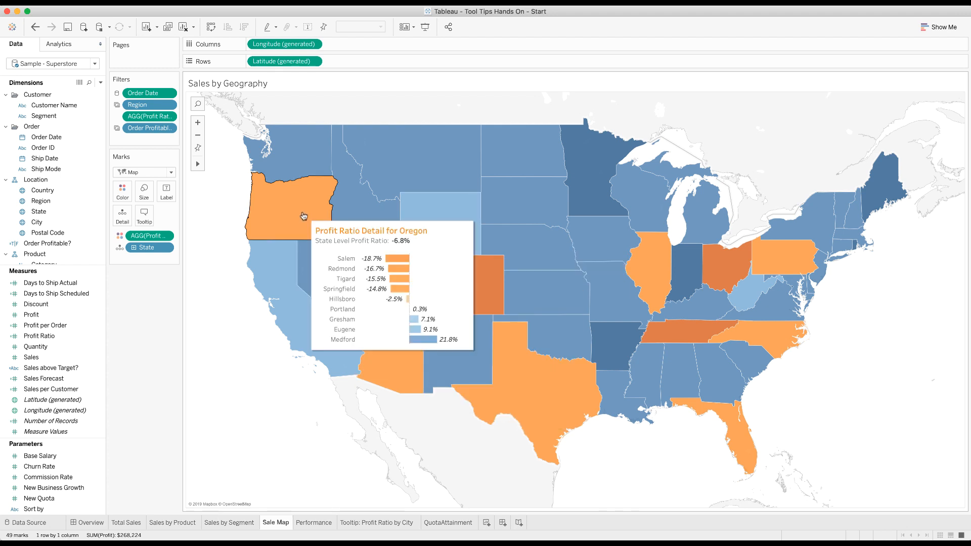
pyautogui.moveTo(277, 263)
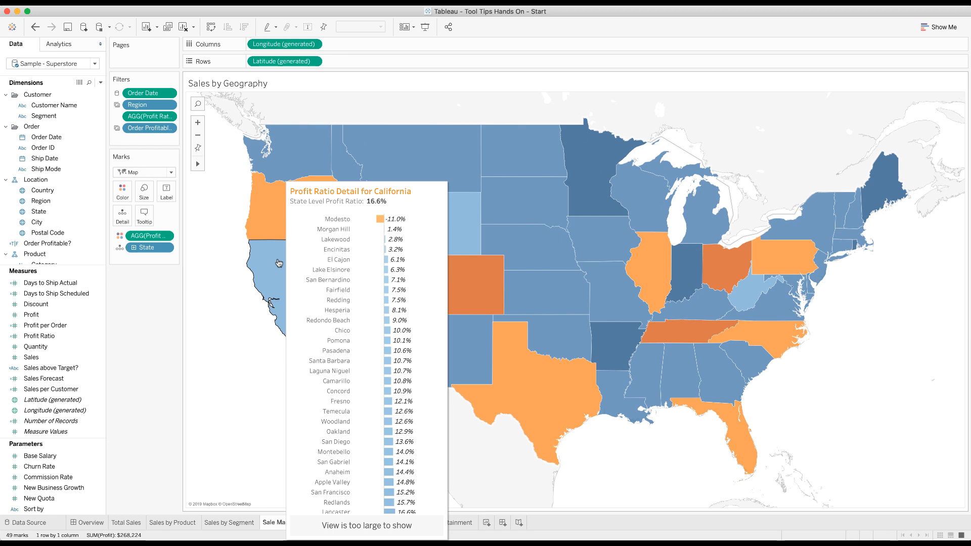